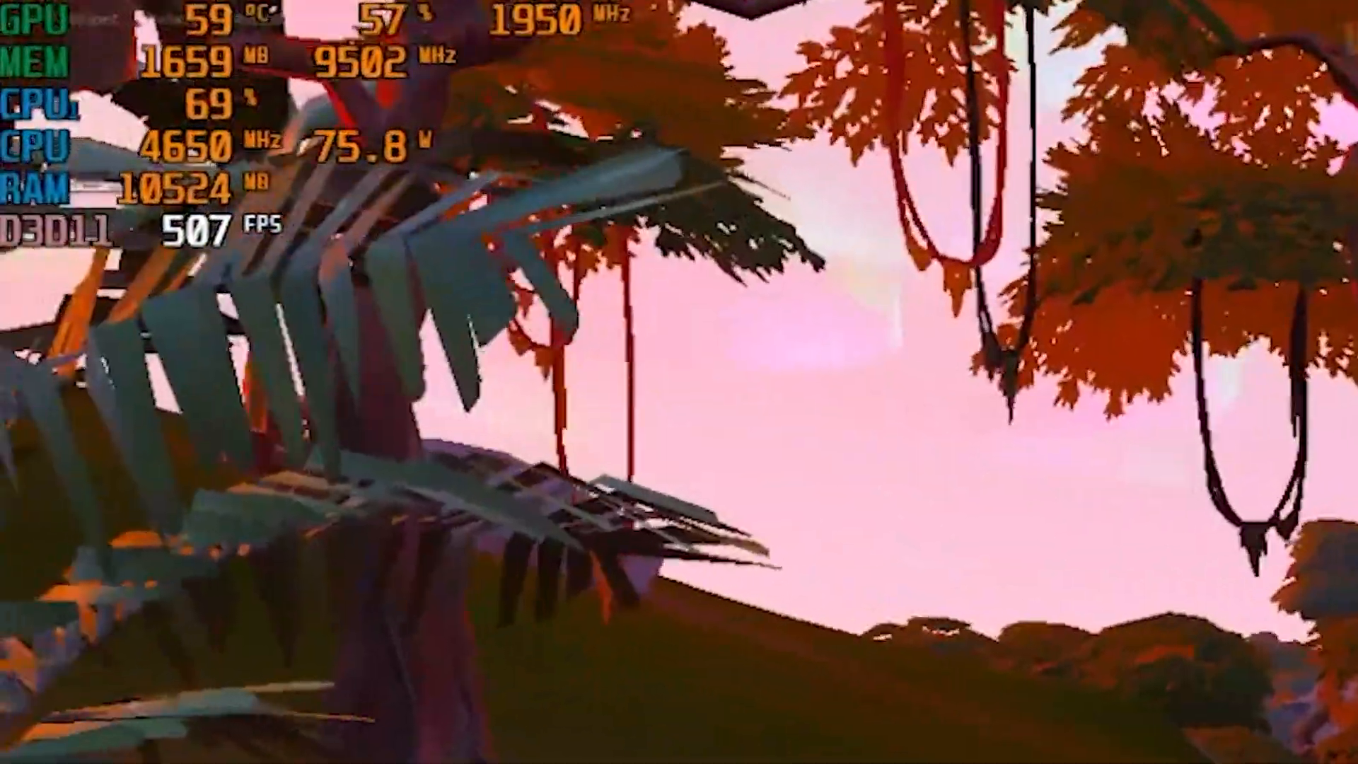
{"action": "mouse_move", "coordinate": [679, 382]}
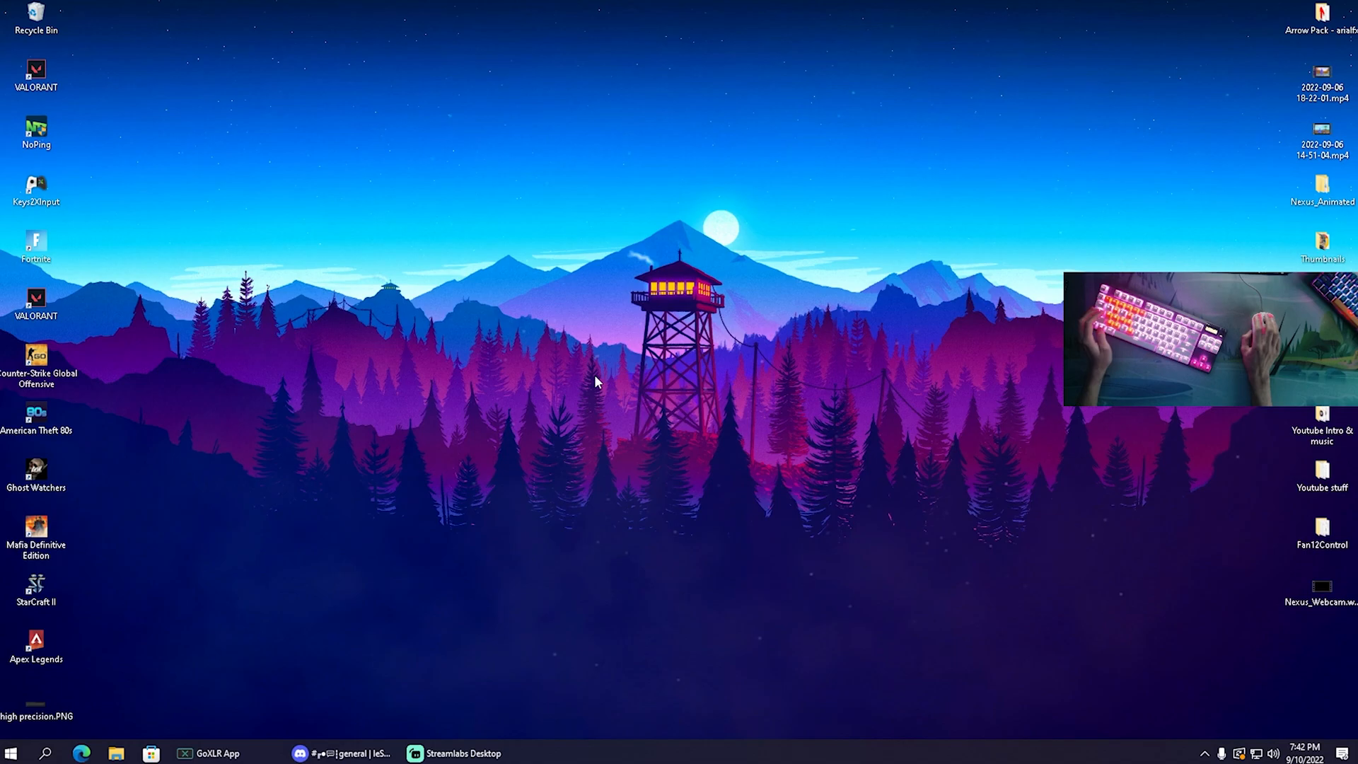
Open Device Manager, expand System devices and select High precision event timer.
{"action": "type", "text": "device Manager"}
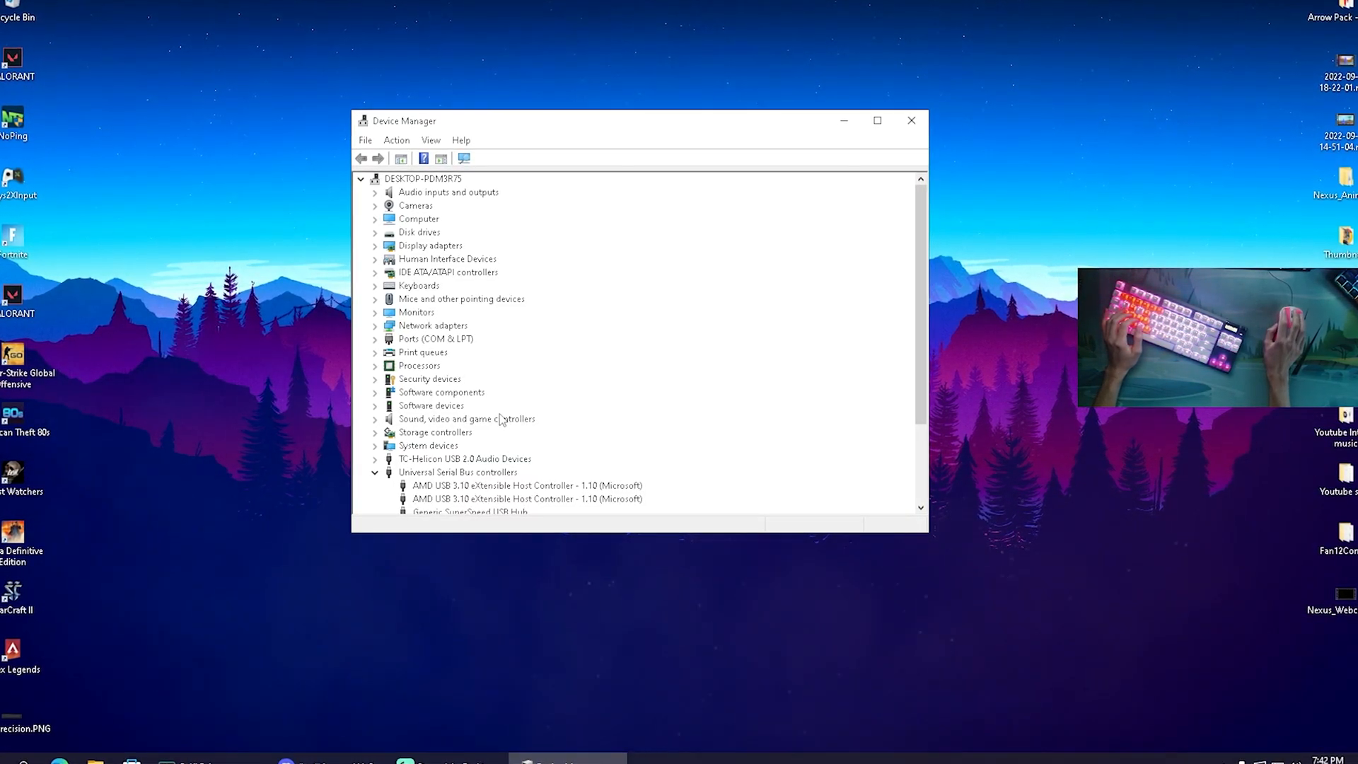
{"action": "scroll", "scroll_direction": "down", "scroll_amount": 3}
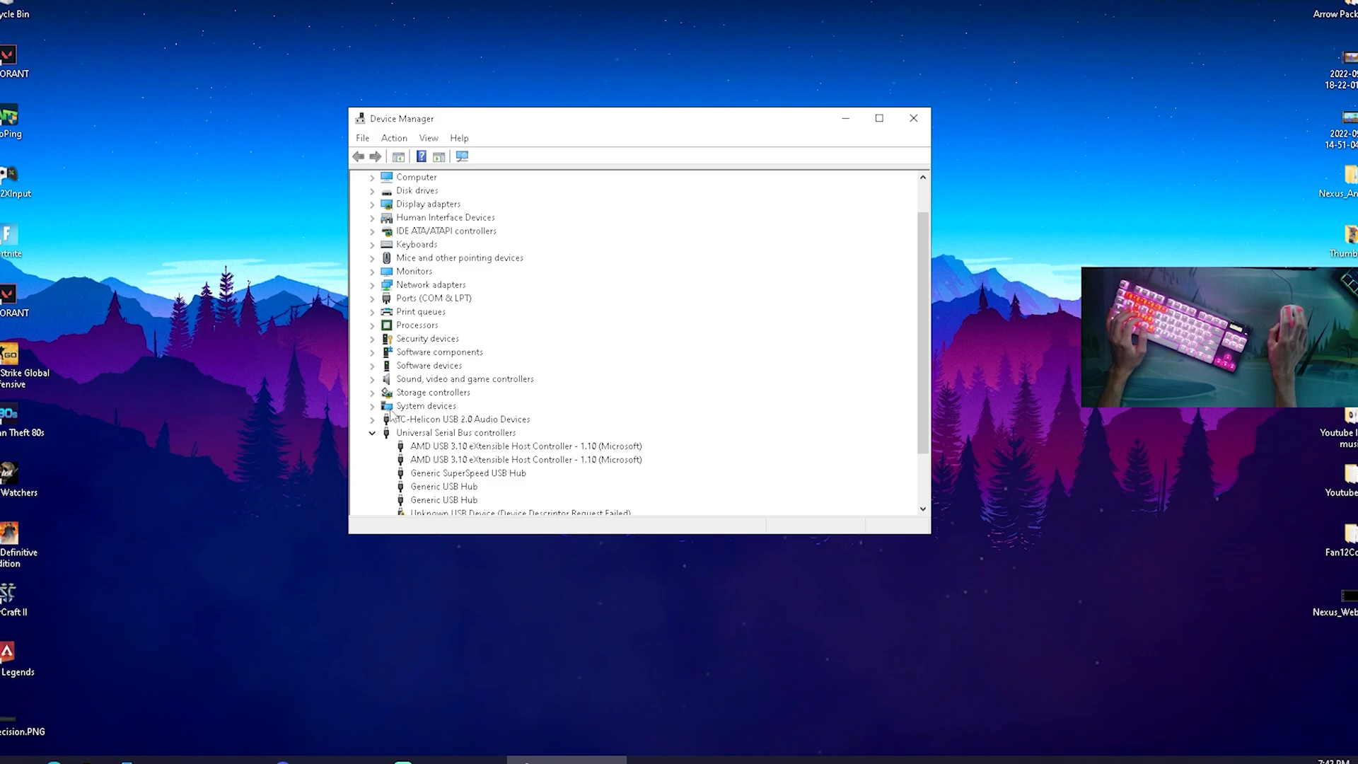
{"action": "left_click", "coordinate": [373, 406]}
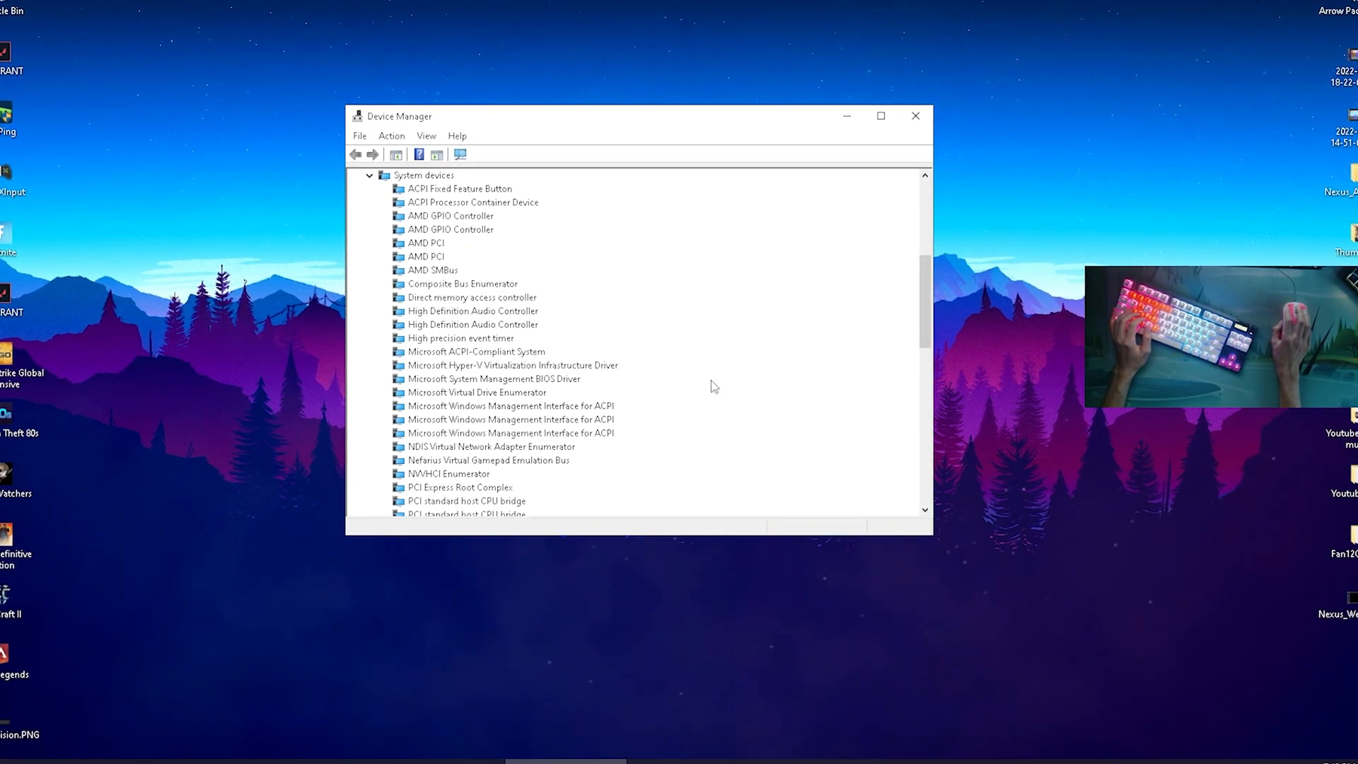
{"action": "left_click", "coordinate": [459, 338]}
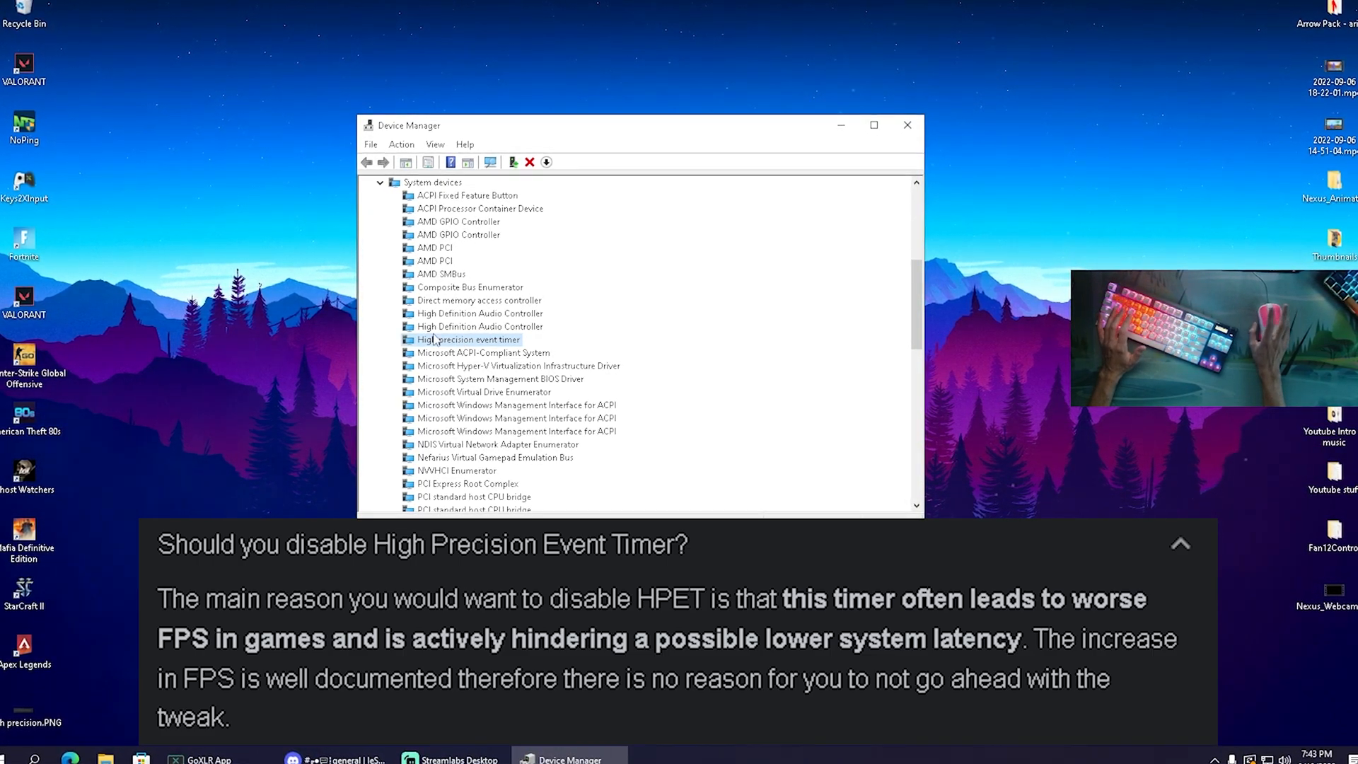
Disable the High precision event timer device and confirm with Yes.
{"action": "left_click", "coordinate": [1180, 544]}
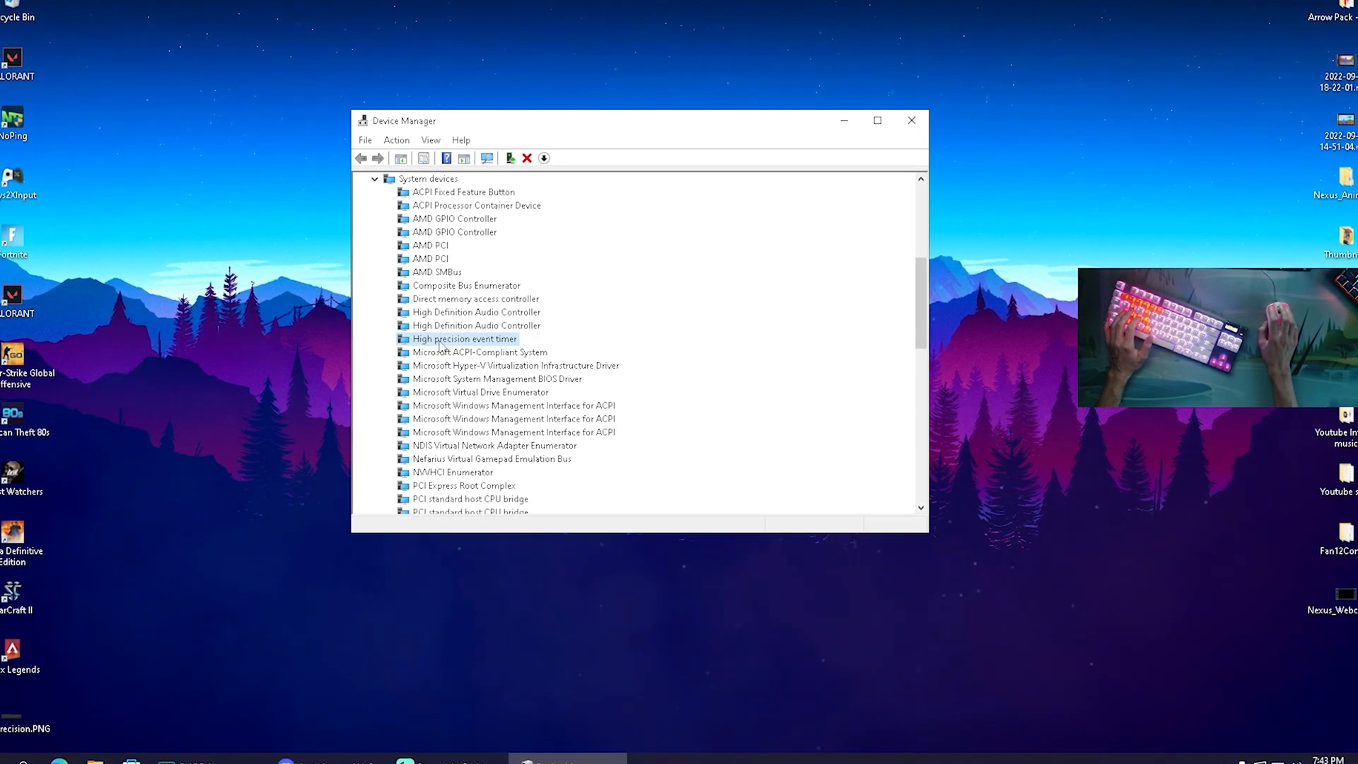
{"action": "right_click", "coordinate": [464, 338]}
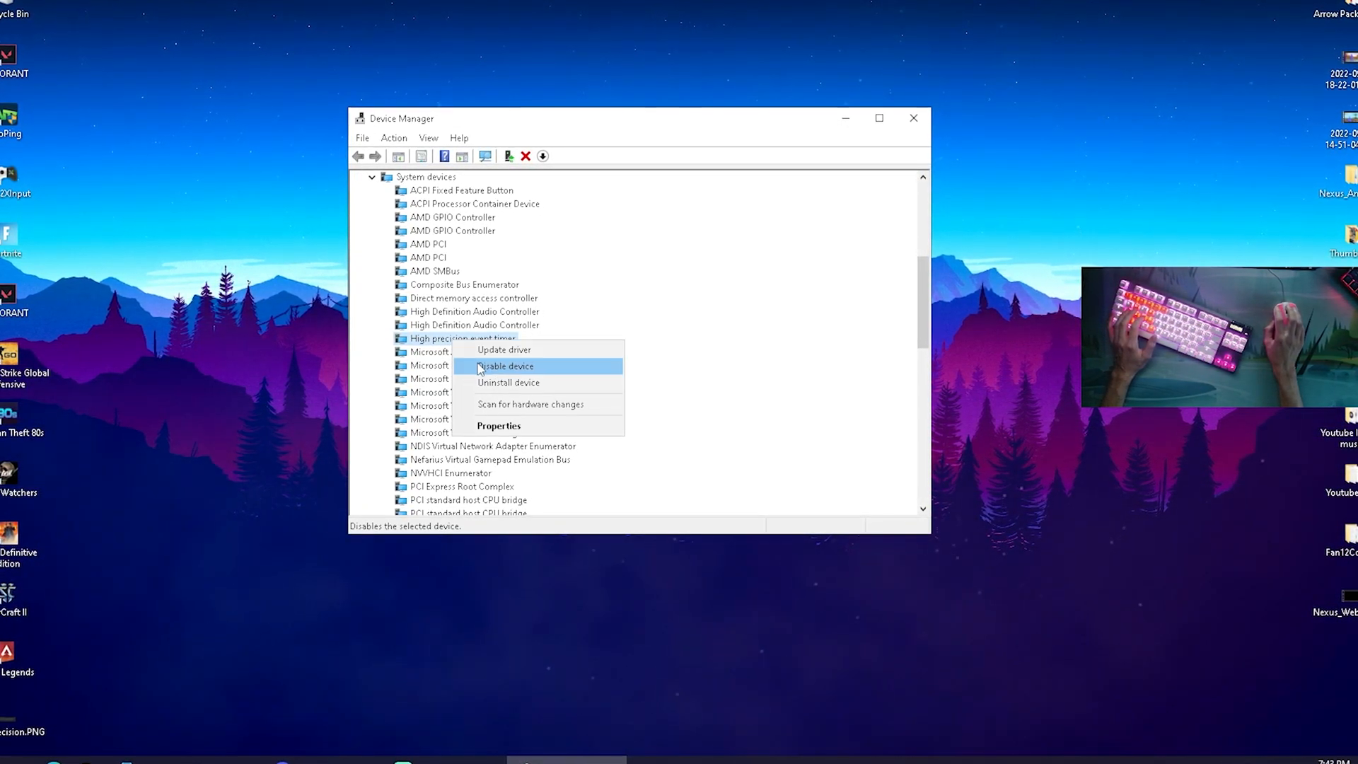
{"action": "left_click", "coordinate": [506, 365]}
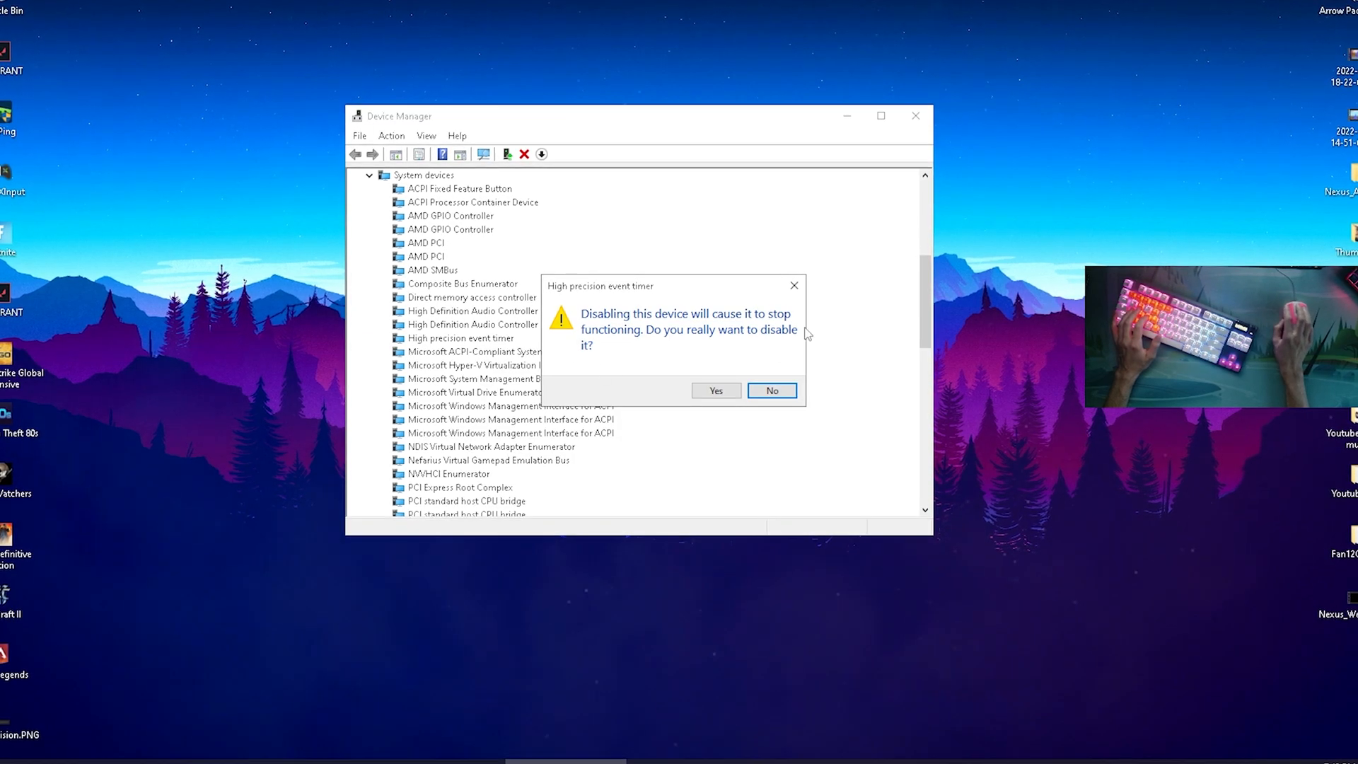
{"action": "mouse_move", "coordinate": [714, 389]}
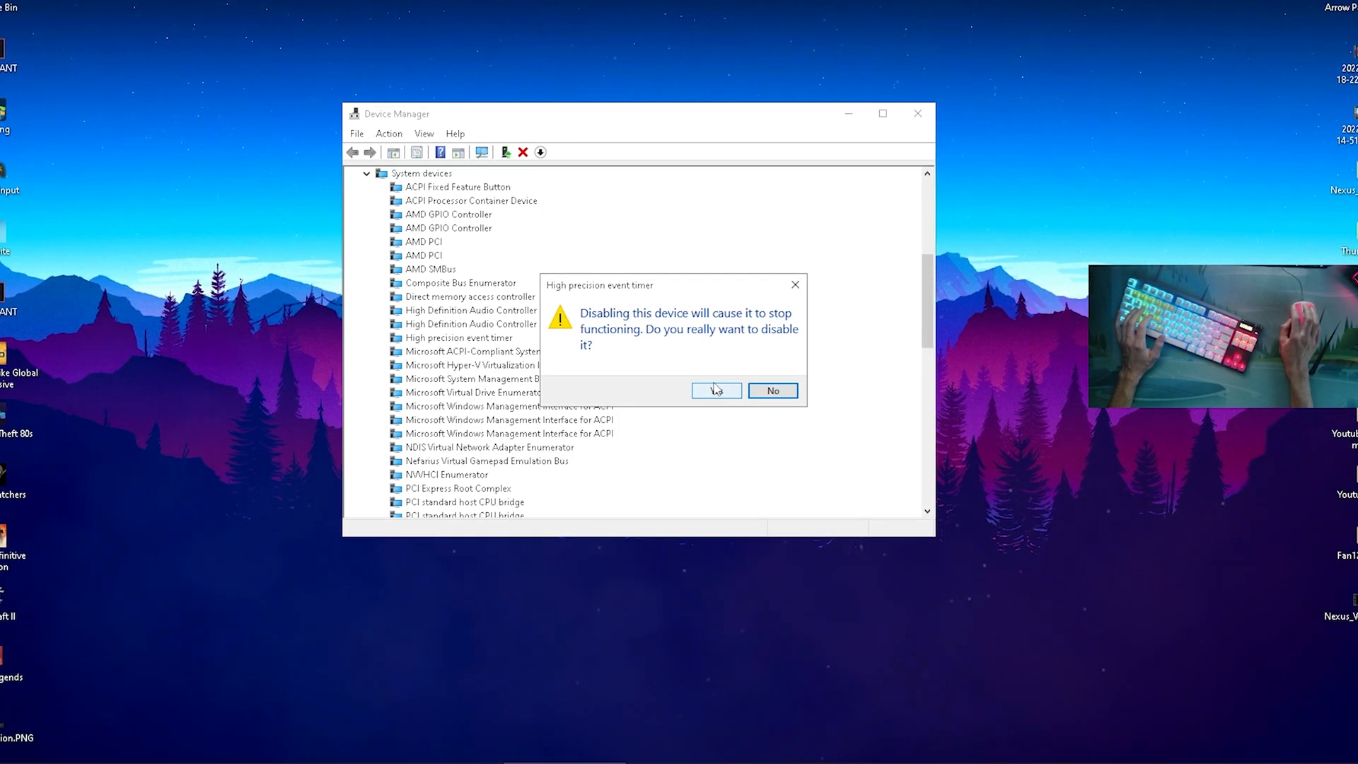
{"action": "left_click", "coordinate": [715, 390]}
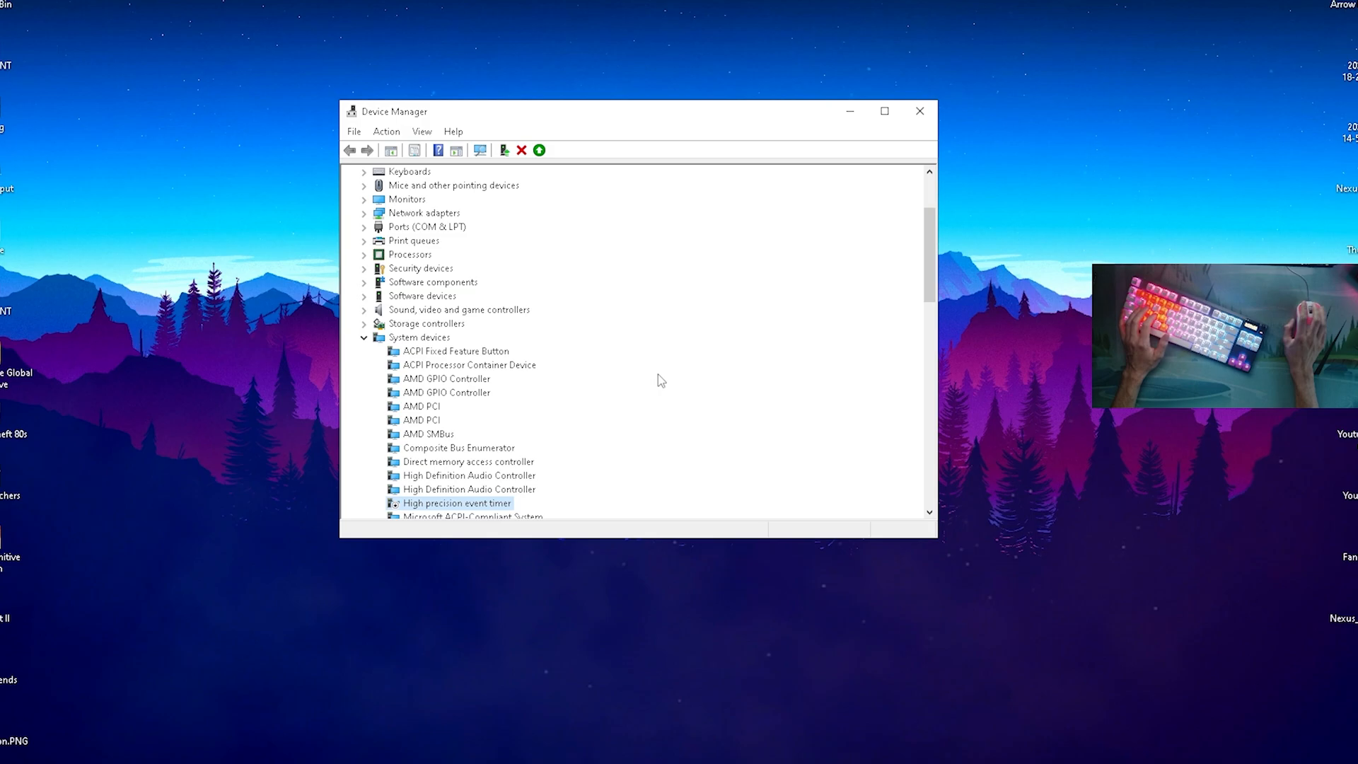
Close Device Manager and bring up the Start menu.
{"action": "scroll", "scroll_direction": "down", "scroll_amount": 3}
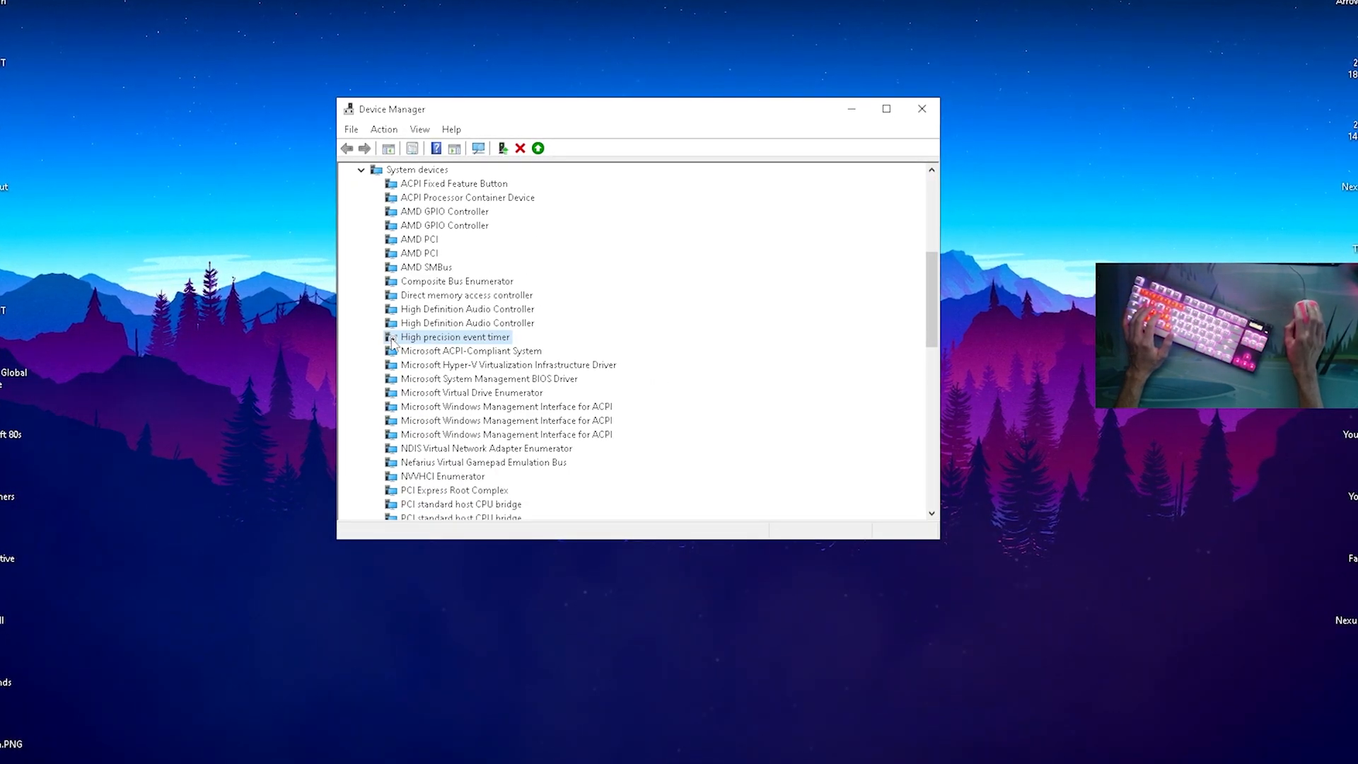
{"action": "right_click", "coordinate": [453, 336]}
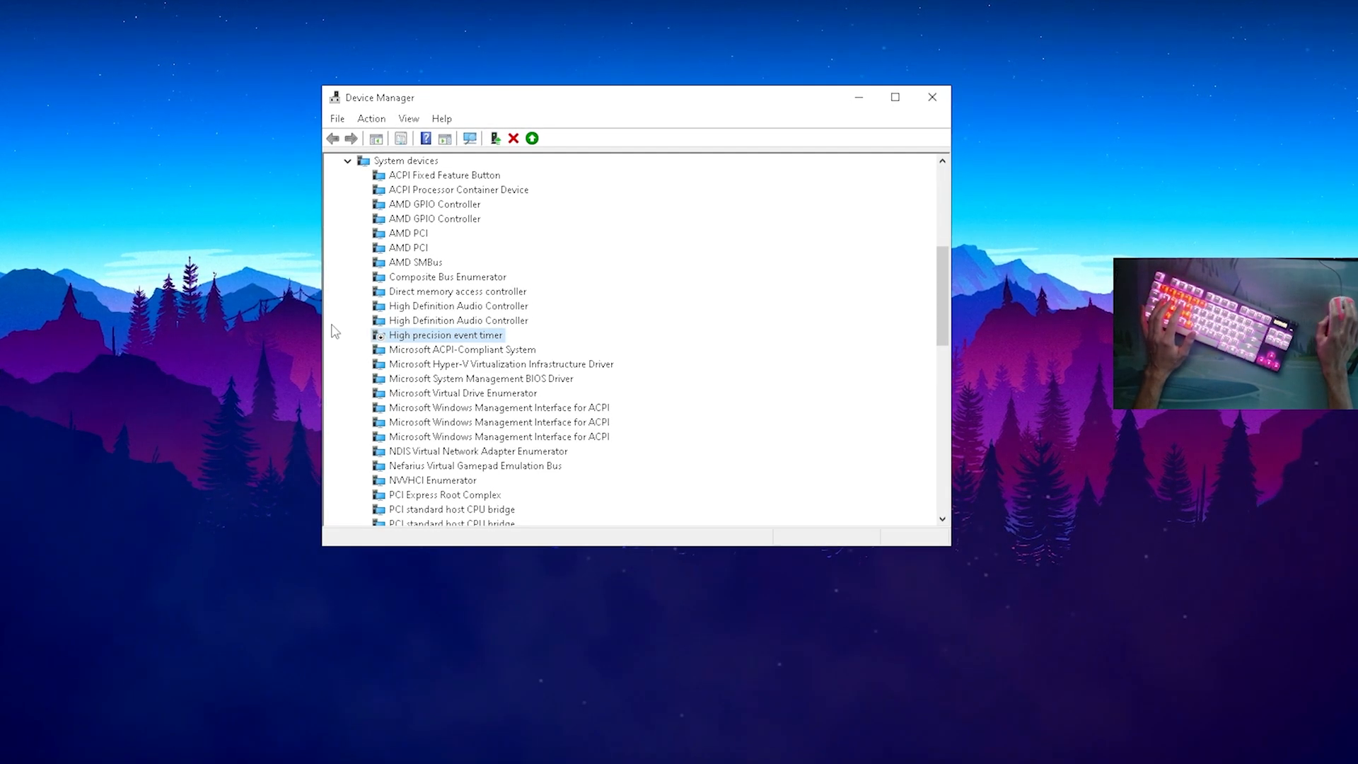
{"action": "left_click", "coordinate": [11, 751]}
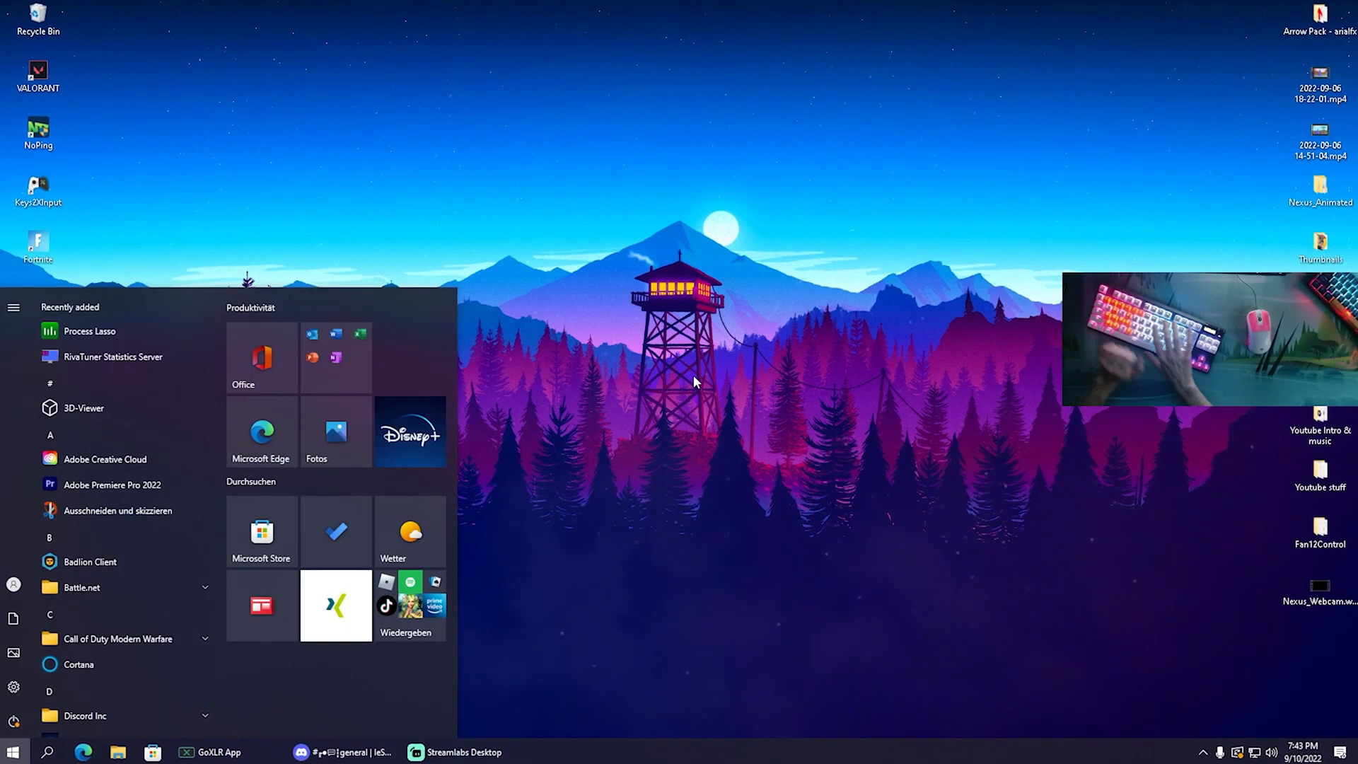
Search Start for 'virus' and open Virus & threat protection in Windows Security.
{"action": "type", "text": "virus"}
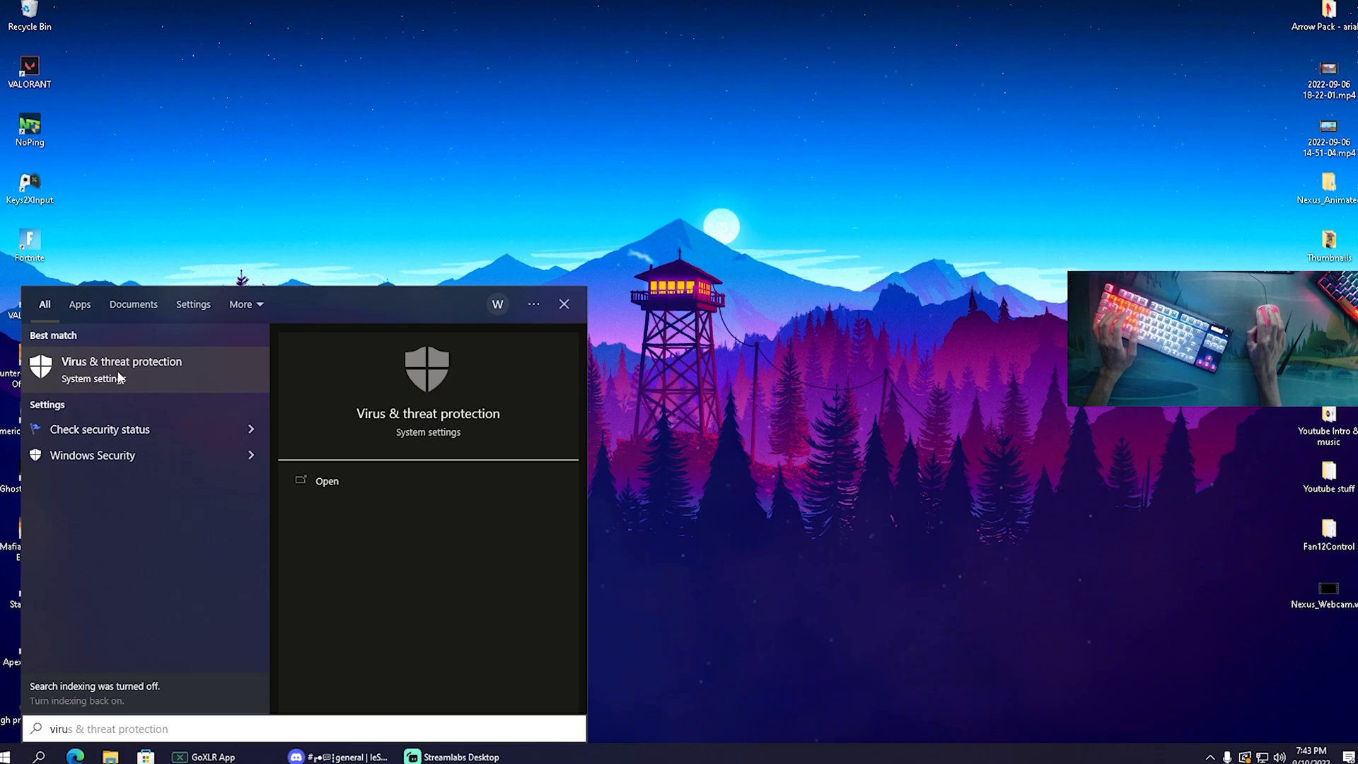
{"action": "left_click", "coordinate": [327, 481]}
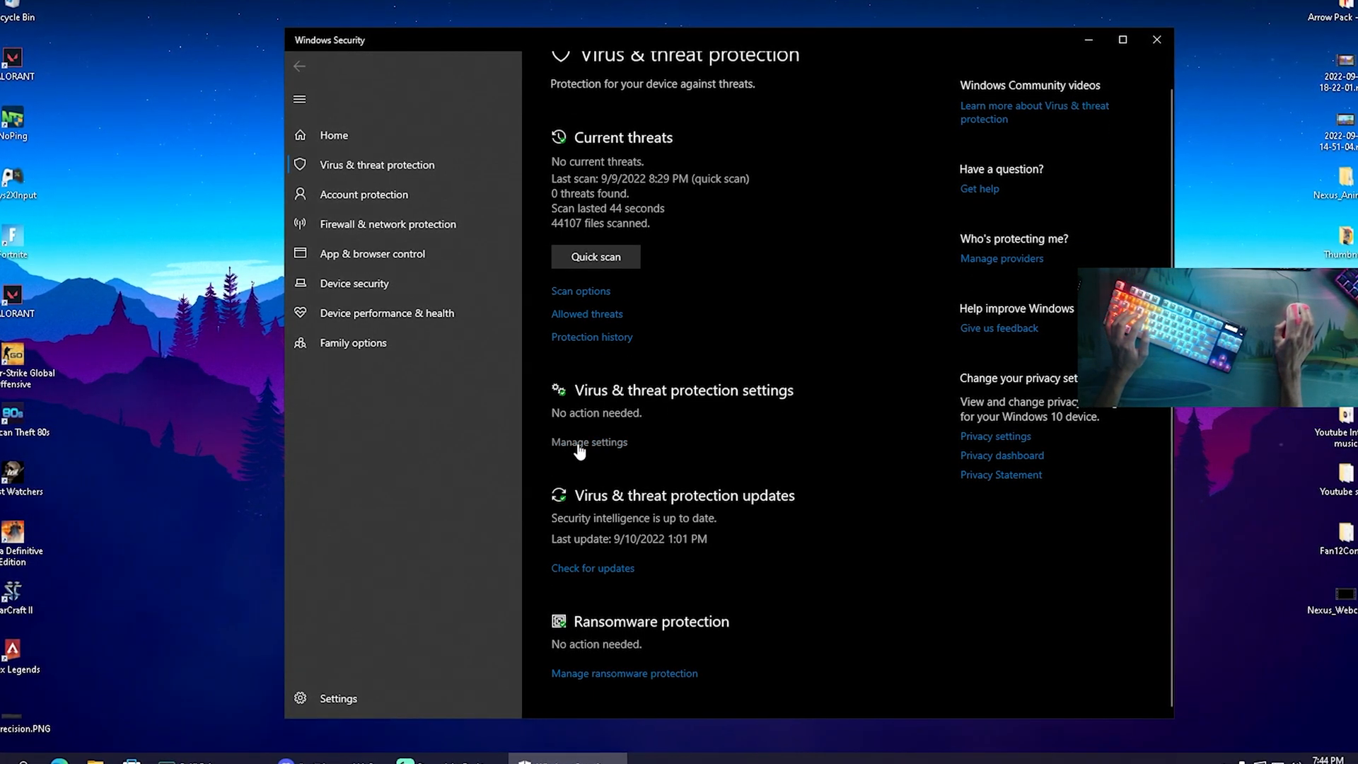
Switch Cloud-delivered protection, Automatic sample submission and Tamper Protection to Off.
{"action": "left_click", "coordinate": [589, 441]}
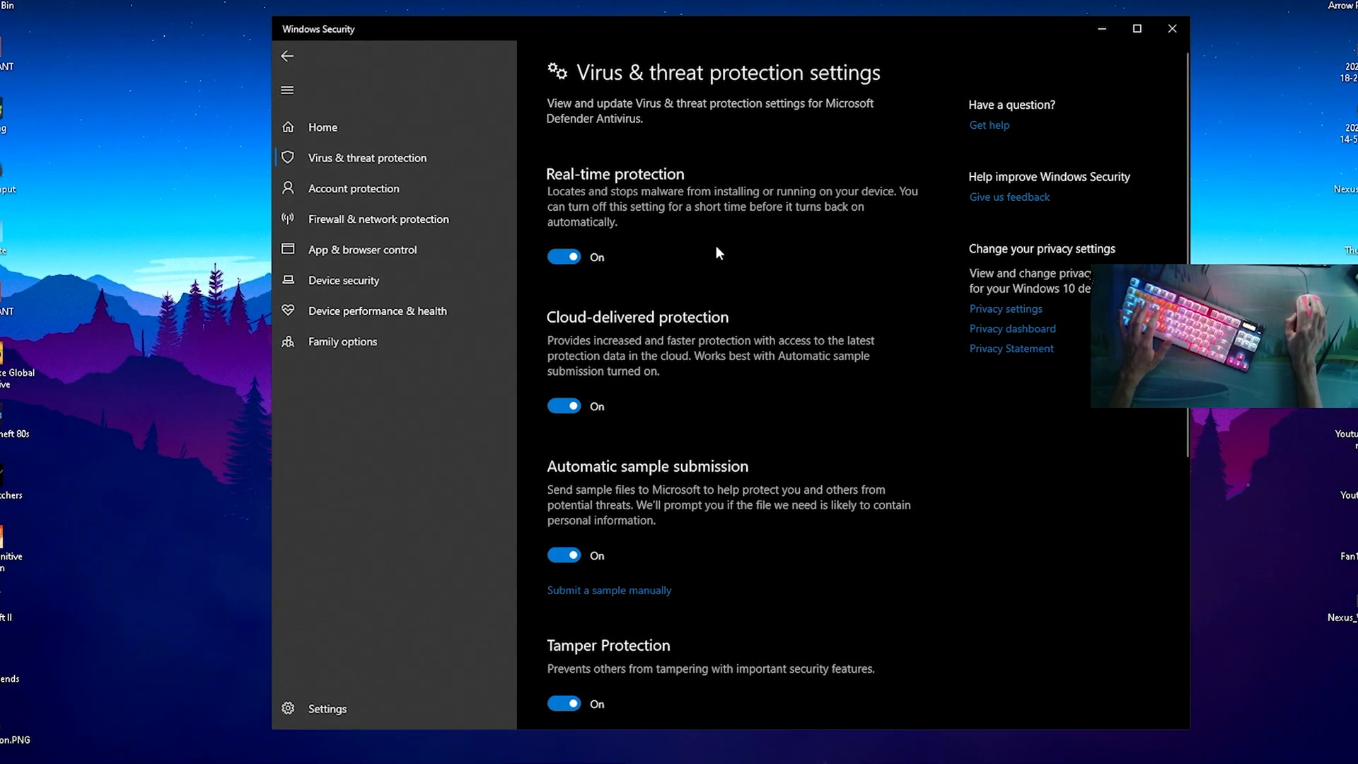
{"action": "scroll", "scroll_direction": "down", "scroll_amount": 3}
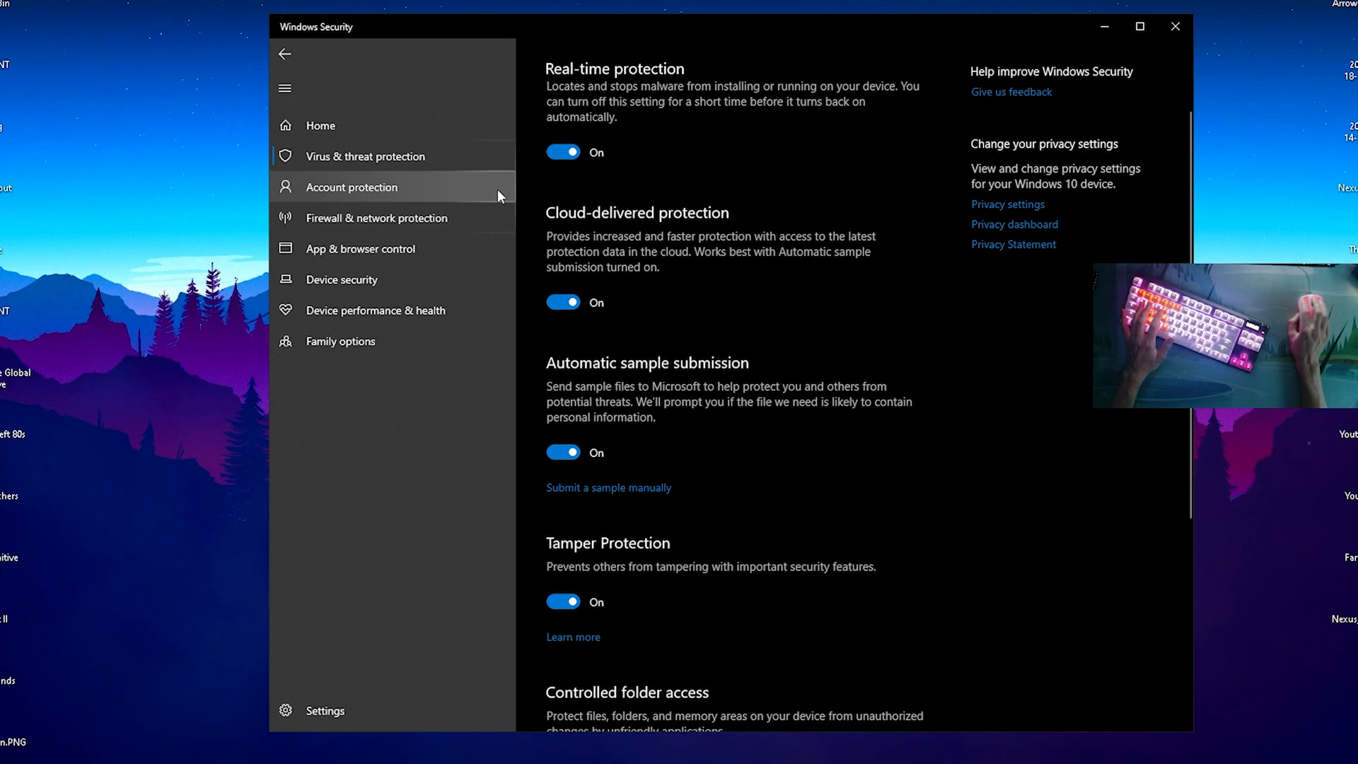
{"action": "left_click", "coordinate": [561, 301]}
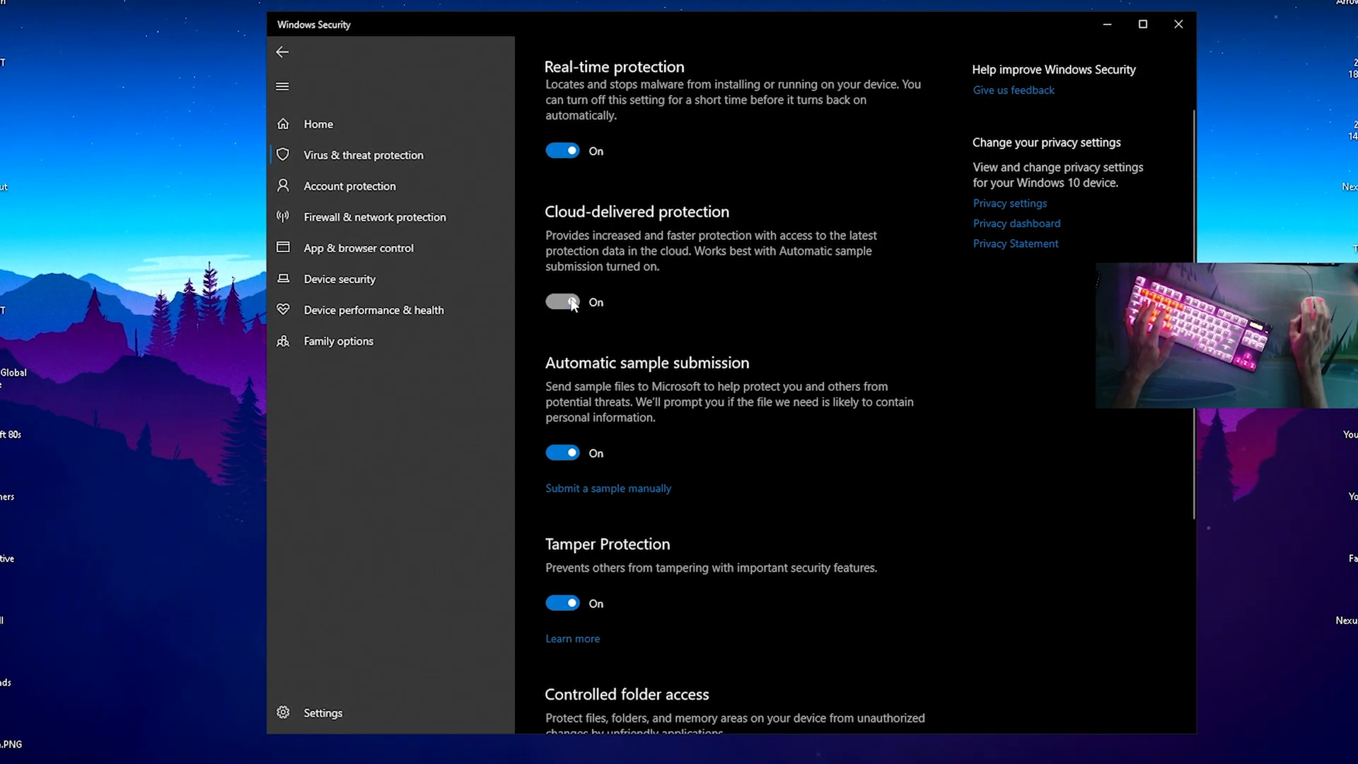
{"action": "left_click", "coordinate": [561, 301]}
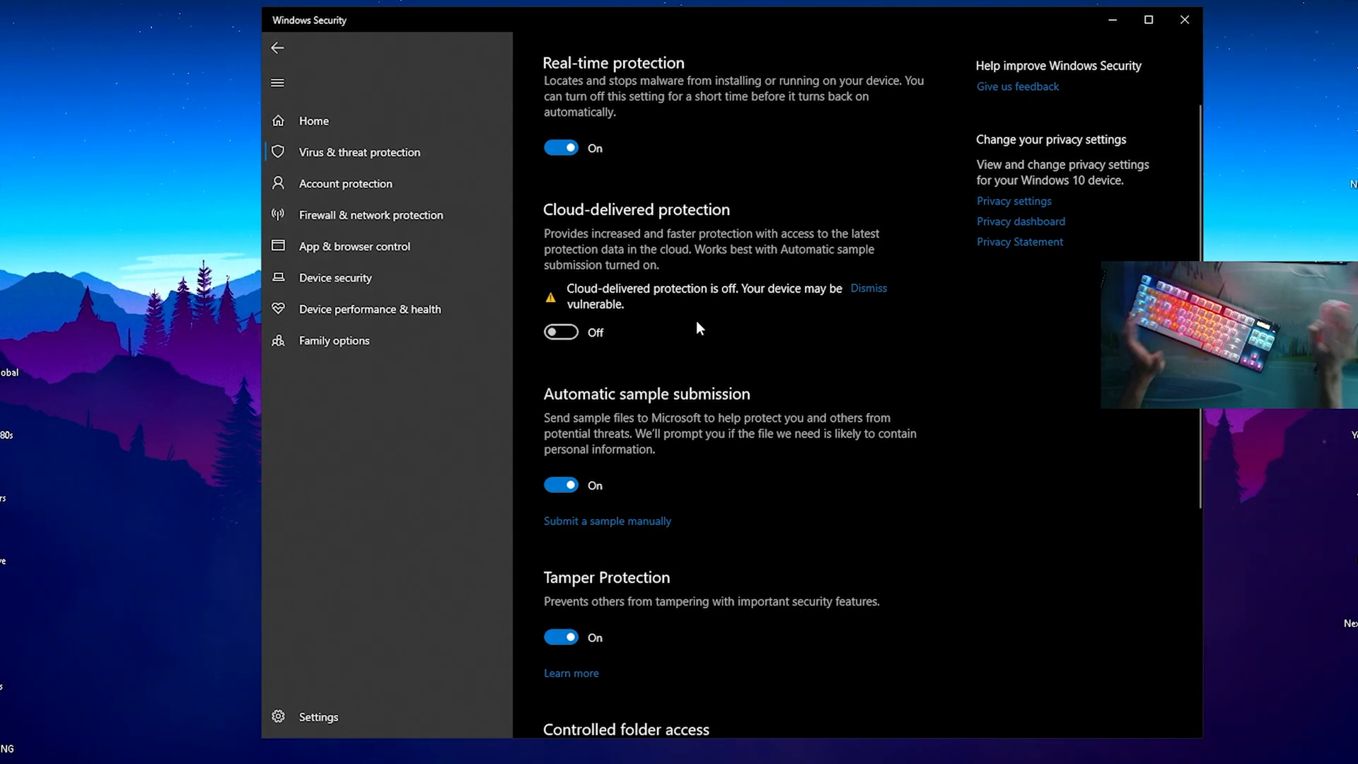
{"action": "scroll", "scroll_direction": "down", "scroll_amount": 3}
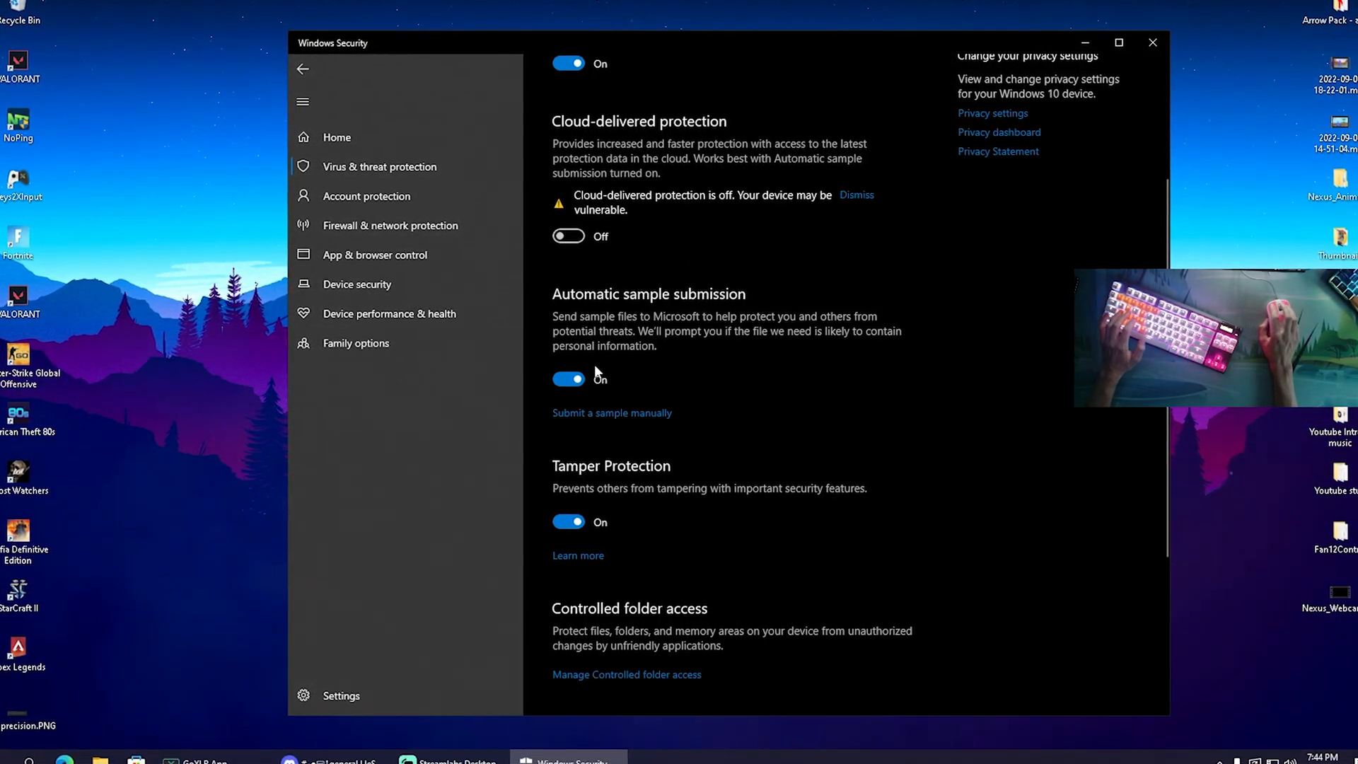
{"action": "left_click", "coordinate": [567, 378]}
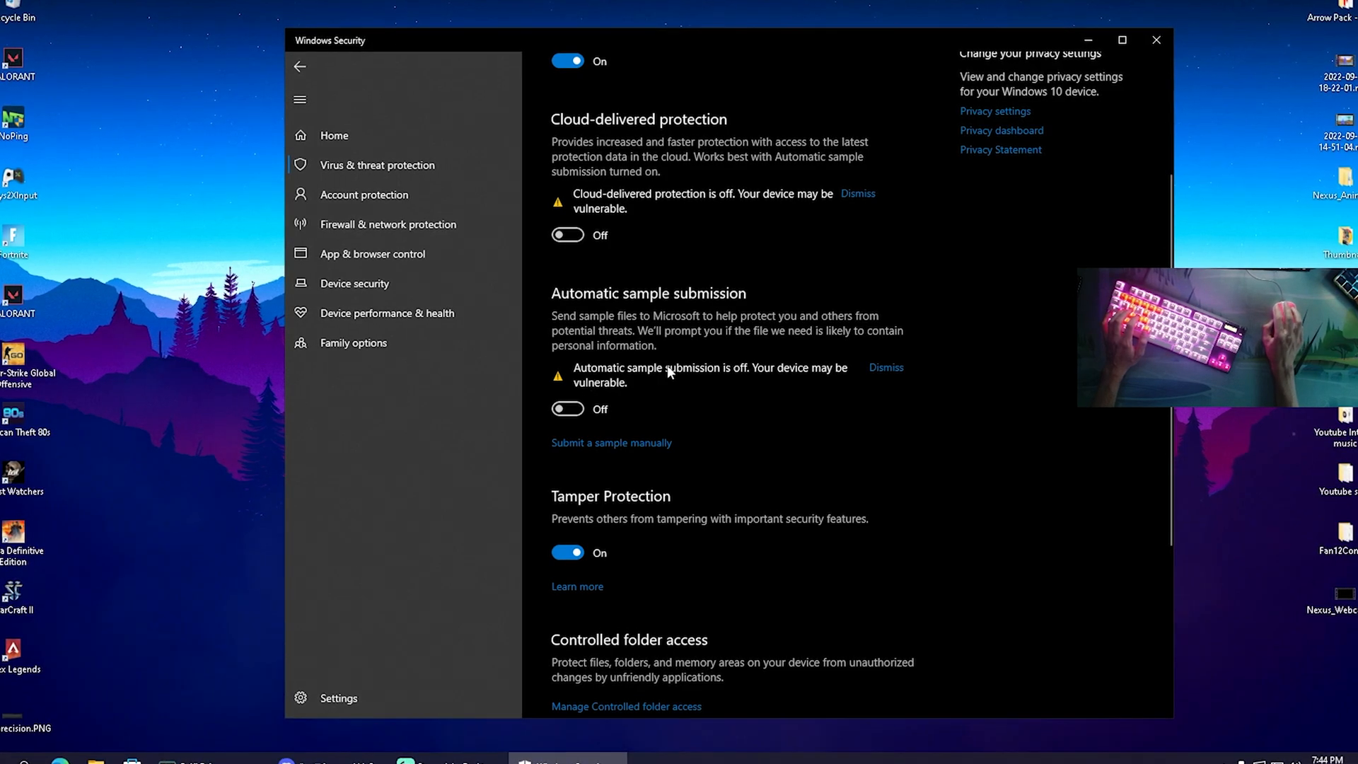
{"action": "scroll", "scroll_direction": "down", "scroll_amount": 3}
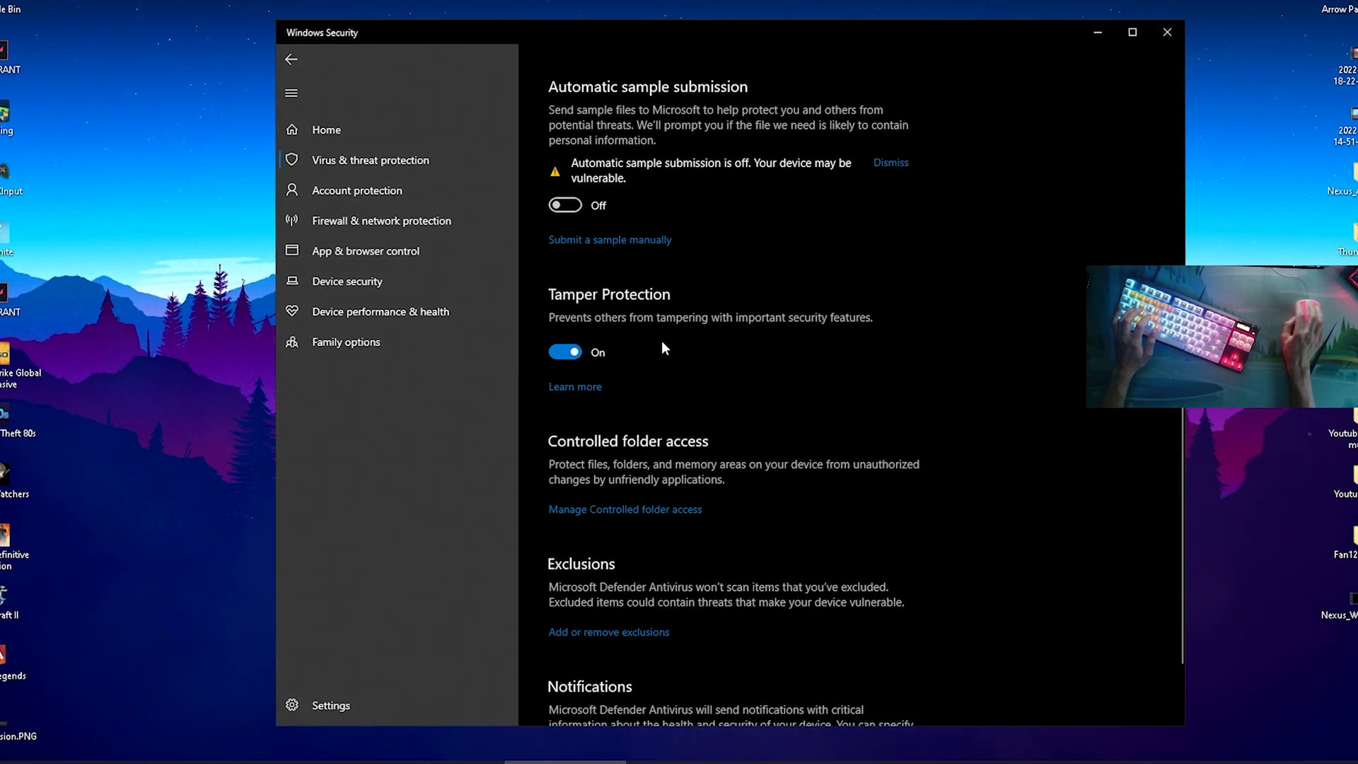
{"action": "left_click", "coordinate": [564, 352]}
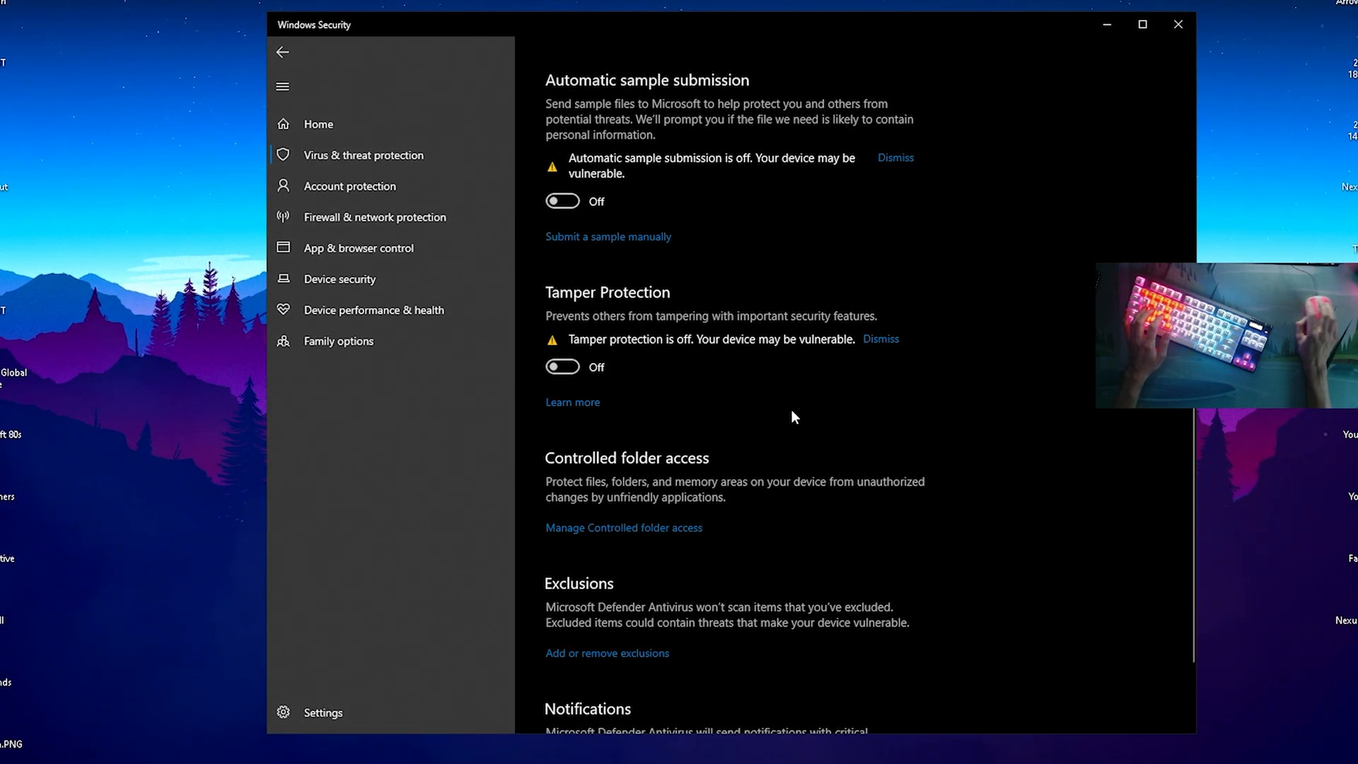
{"action": "scroll", "scroll_direction": "up", "scroll_amount": 3}
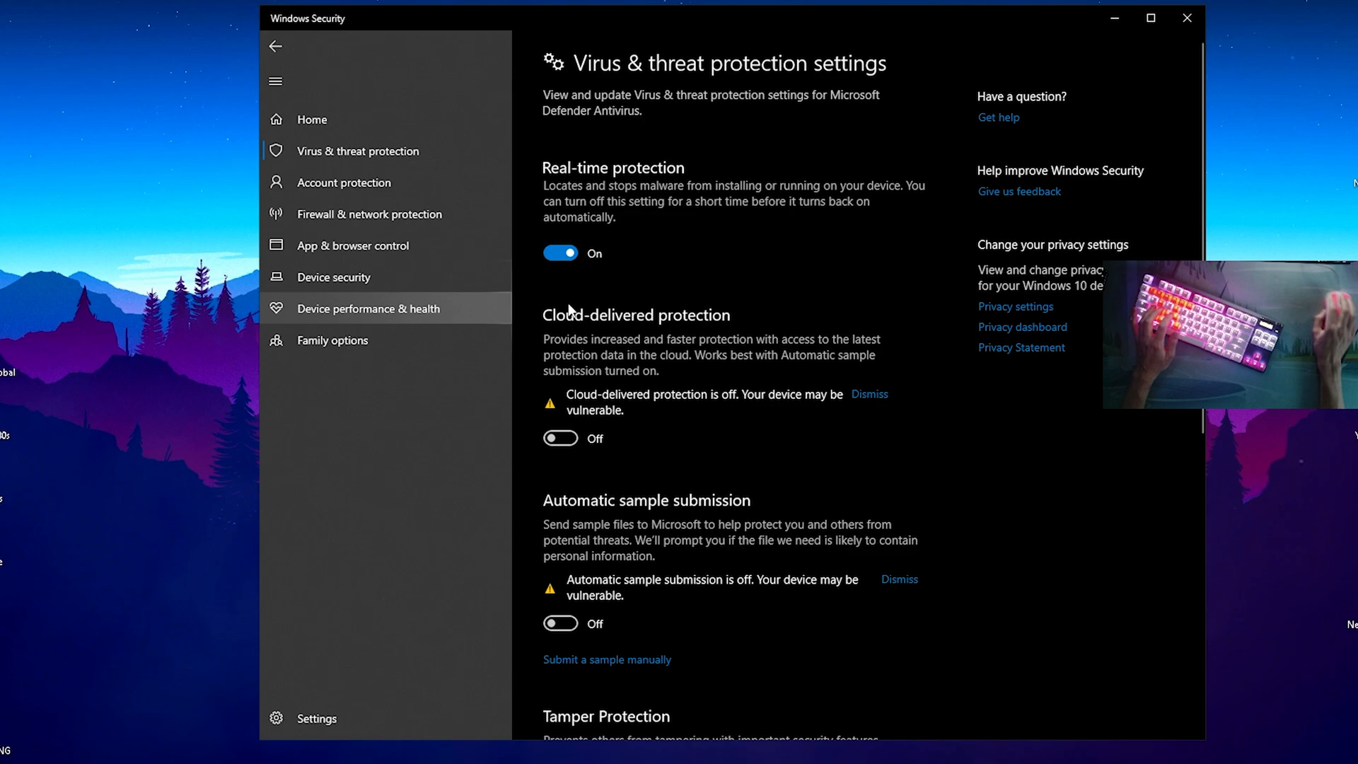
{"action": "mouse_move", "coordinate": [570, 139]}
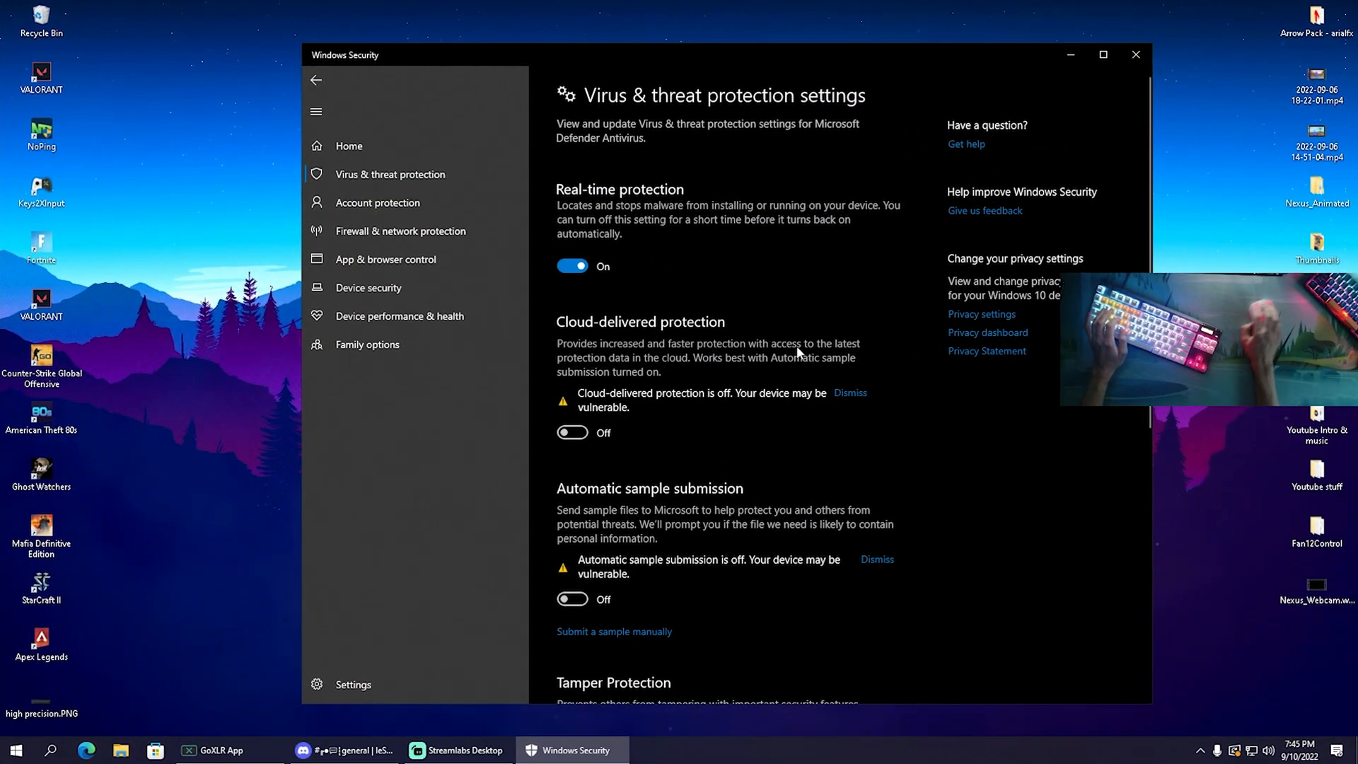
Open 'Add or remove exclusions' from the Virus & threat protection settings.
{"action": "scroll", "scroll_direction": "down", "scroll_amount": 3}
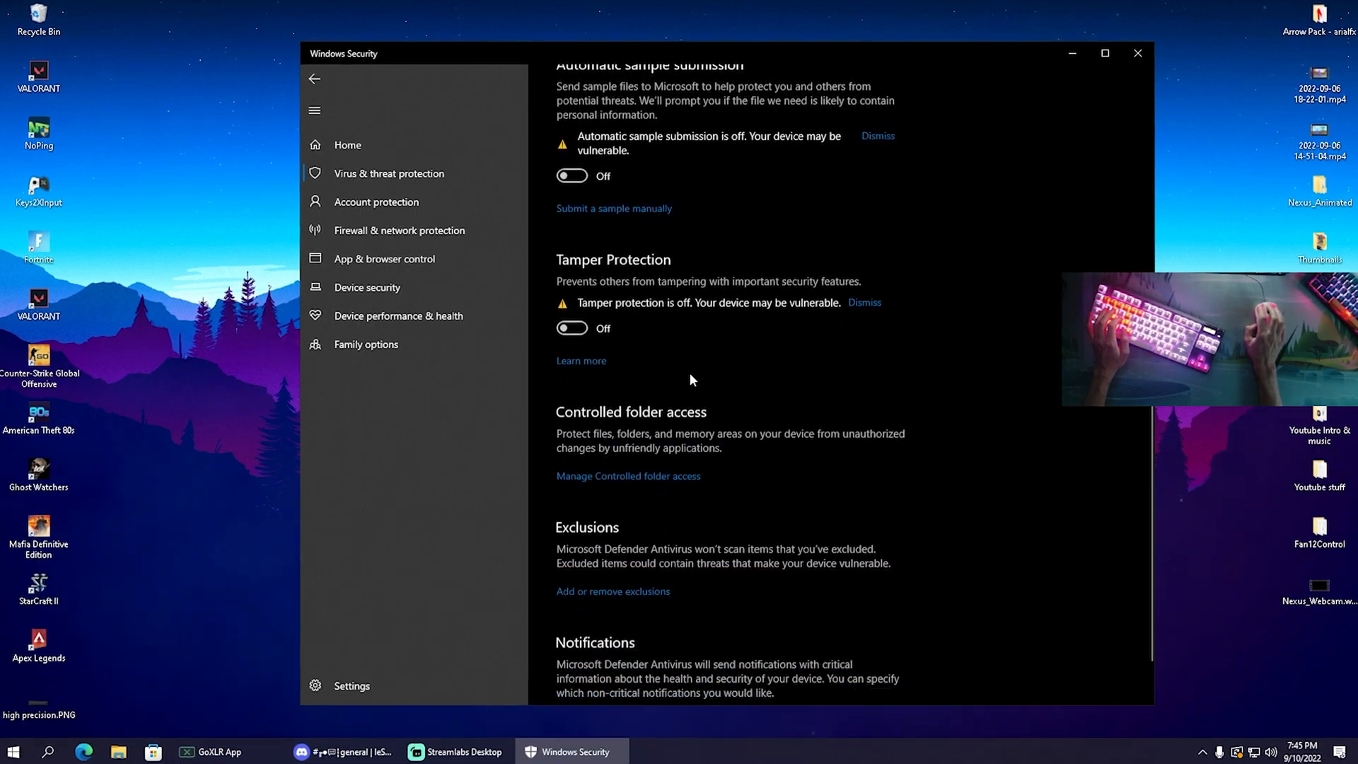
{"action": "scroll", "scroll_direction": "down", "scroll_amount": 3}
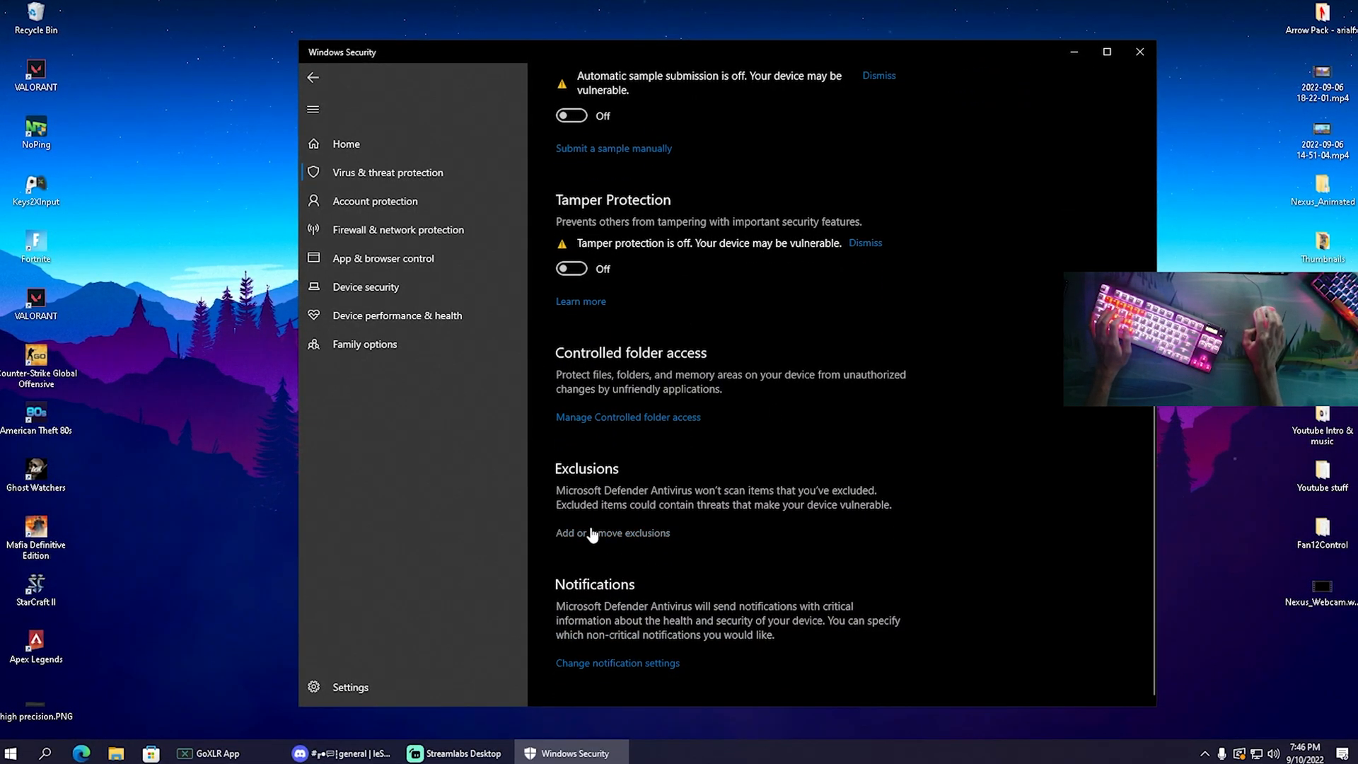
{"action": "left_click", "coordinate": [611, 532]}
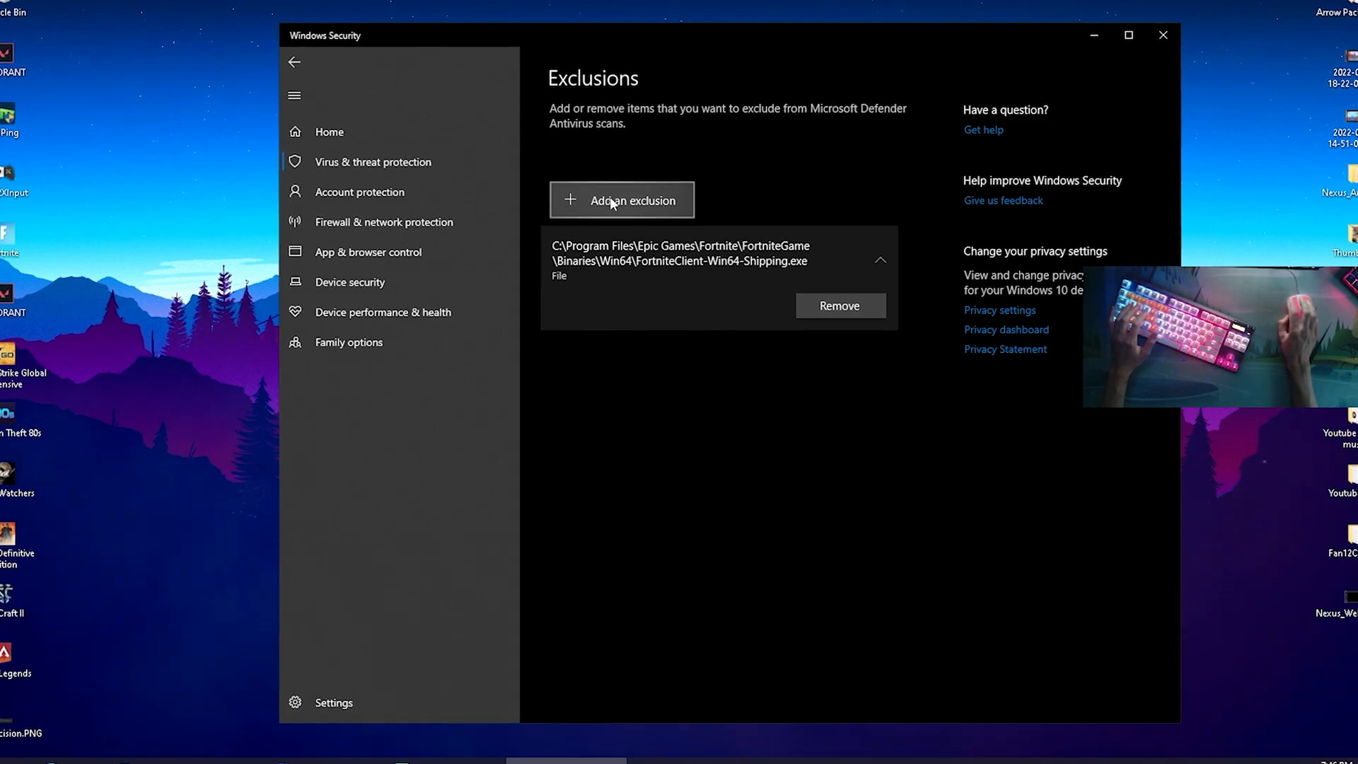
Add FortniteClient-Win64-Shipping.exe from FortniteGame\Binaries\Win64 as a file exclusion.
{"action": "left_click", "coordinate": [621, 199]}
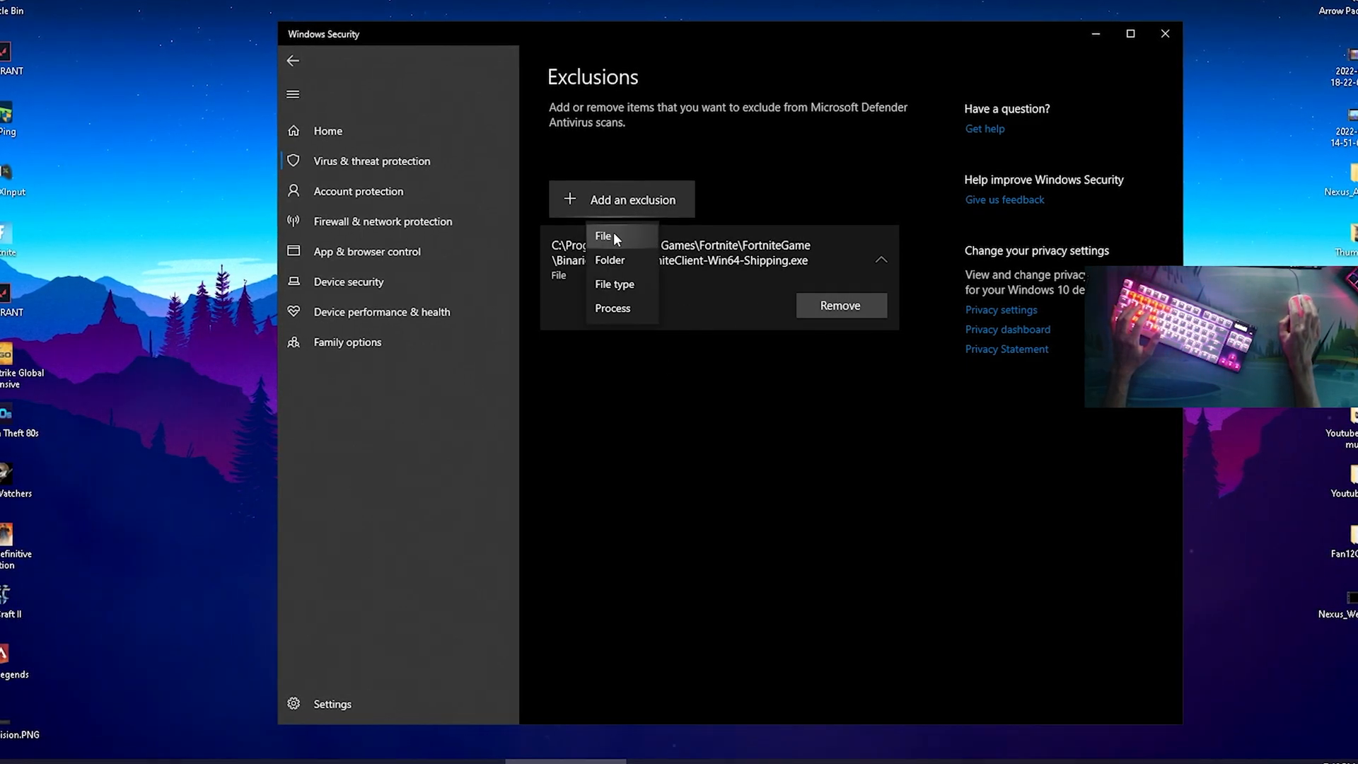
{"action": "left_click", "coordinate": [603, 235]}
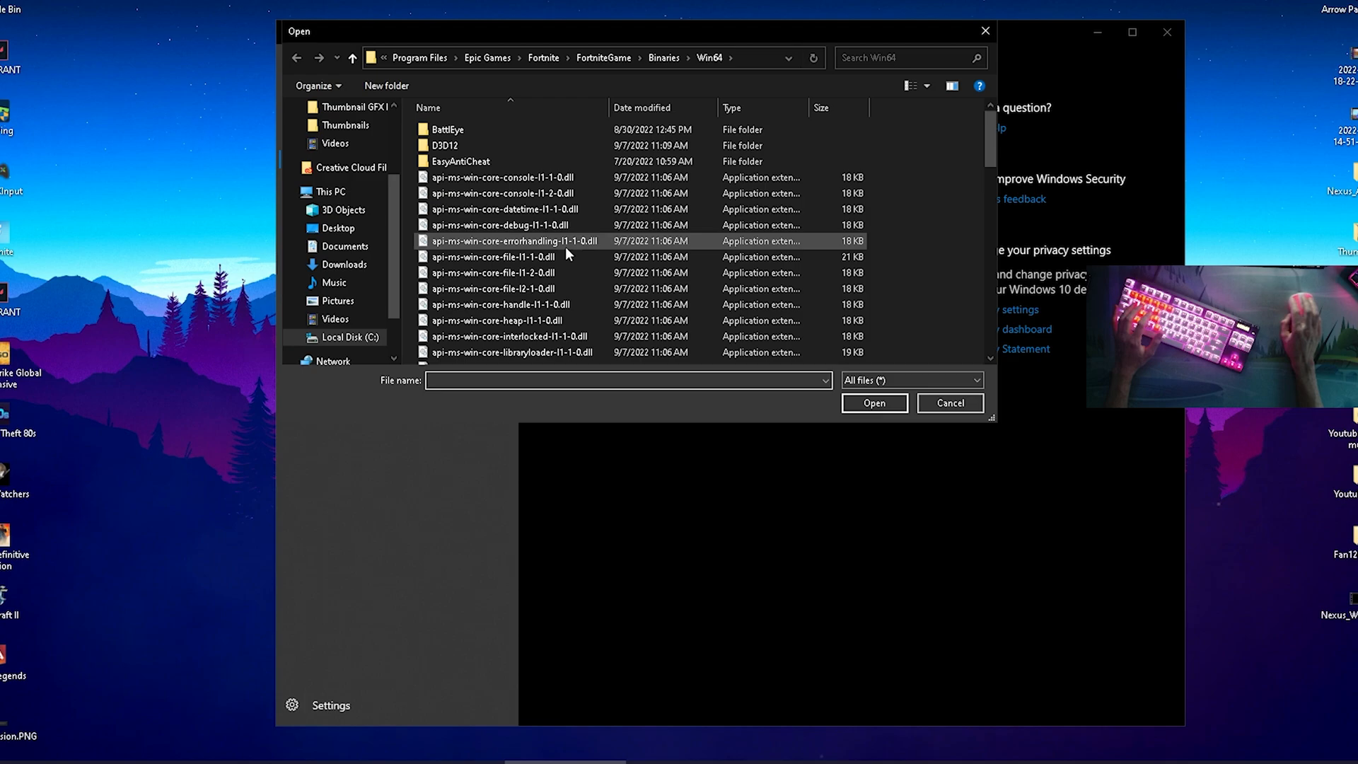
{"action": "scroll", "scroll_direction": "down", "scroll_amount": 3}
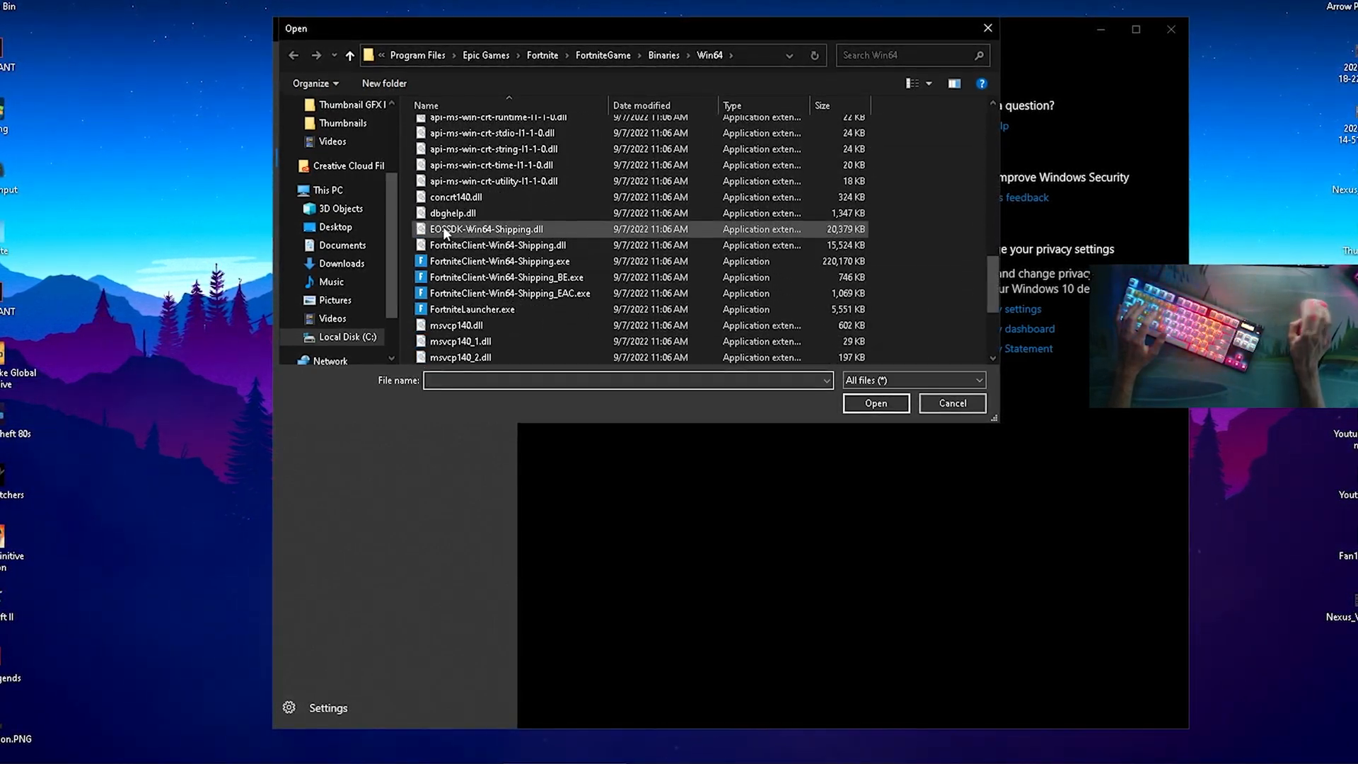
{"action": "left_click", "coordinate": [501, 261]}
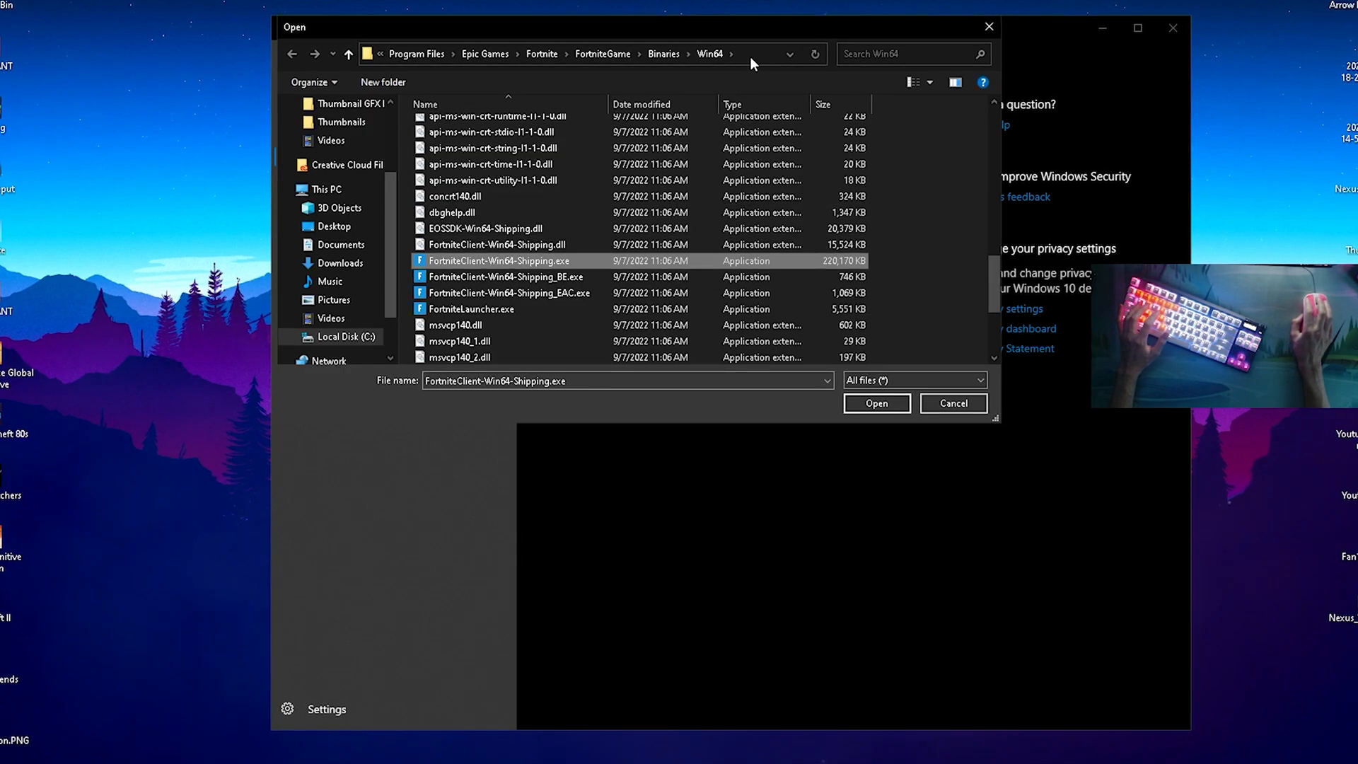
{"action": "left_click", "coordinate": [562, 53]}
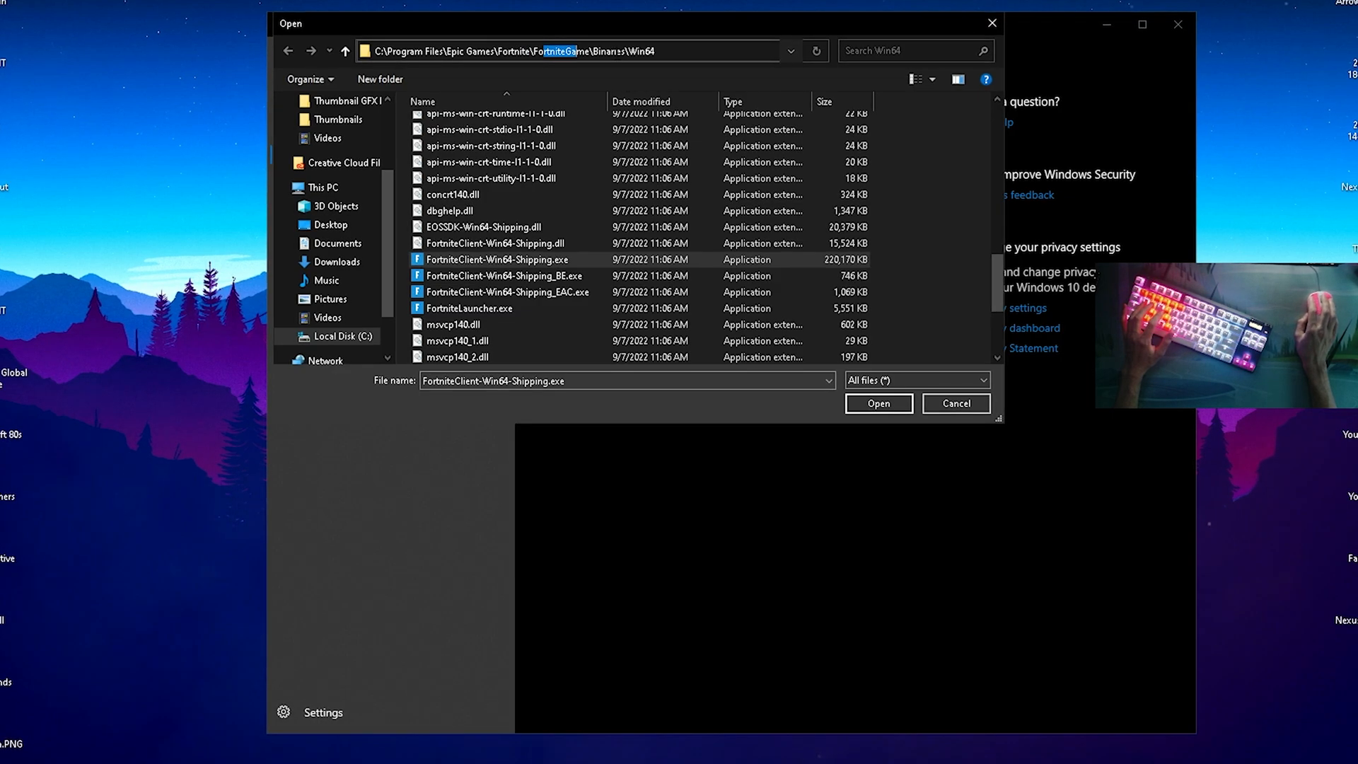
{"action": "mouse_move", "coordinate": [496, 259]}
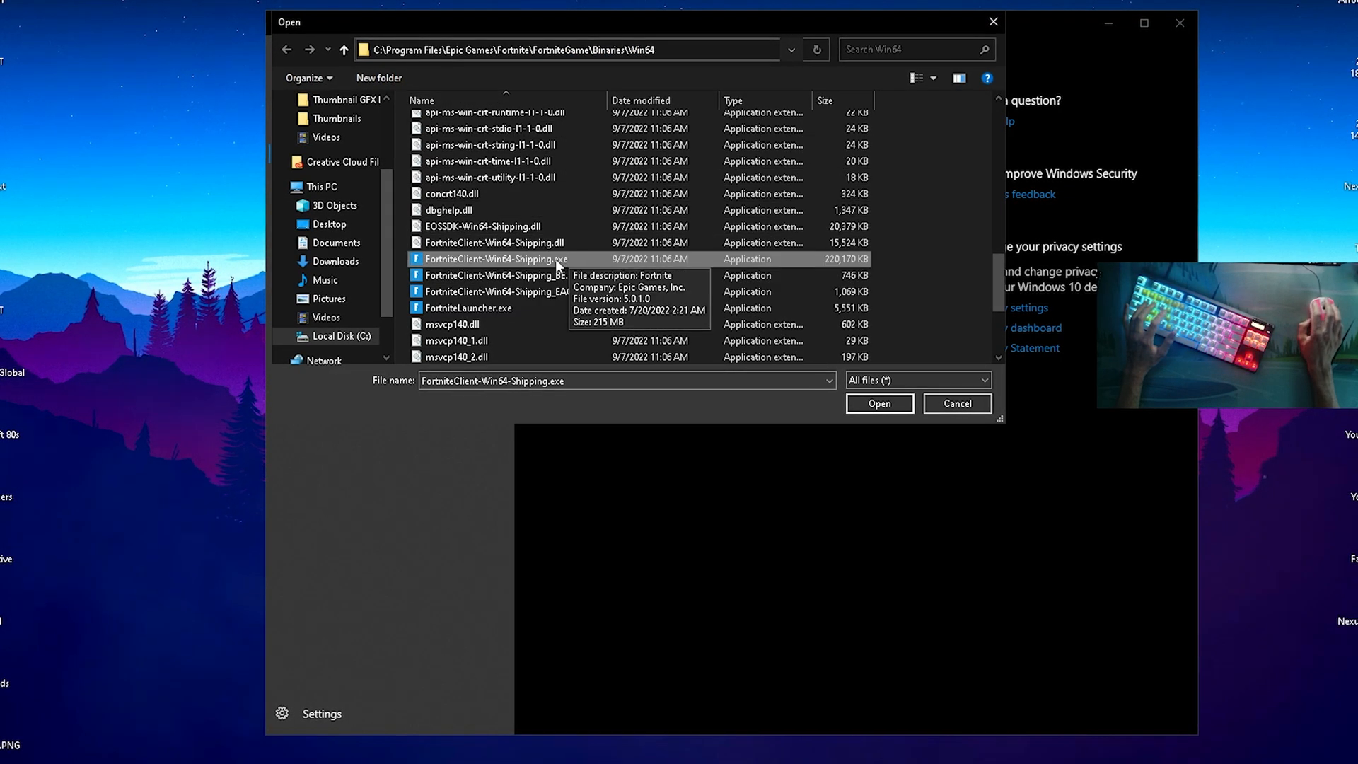
{"action": "left_click", "coordinate": [877, 404]}
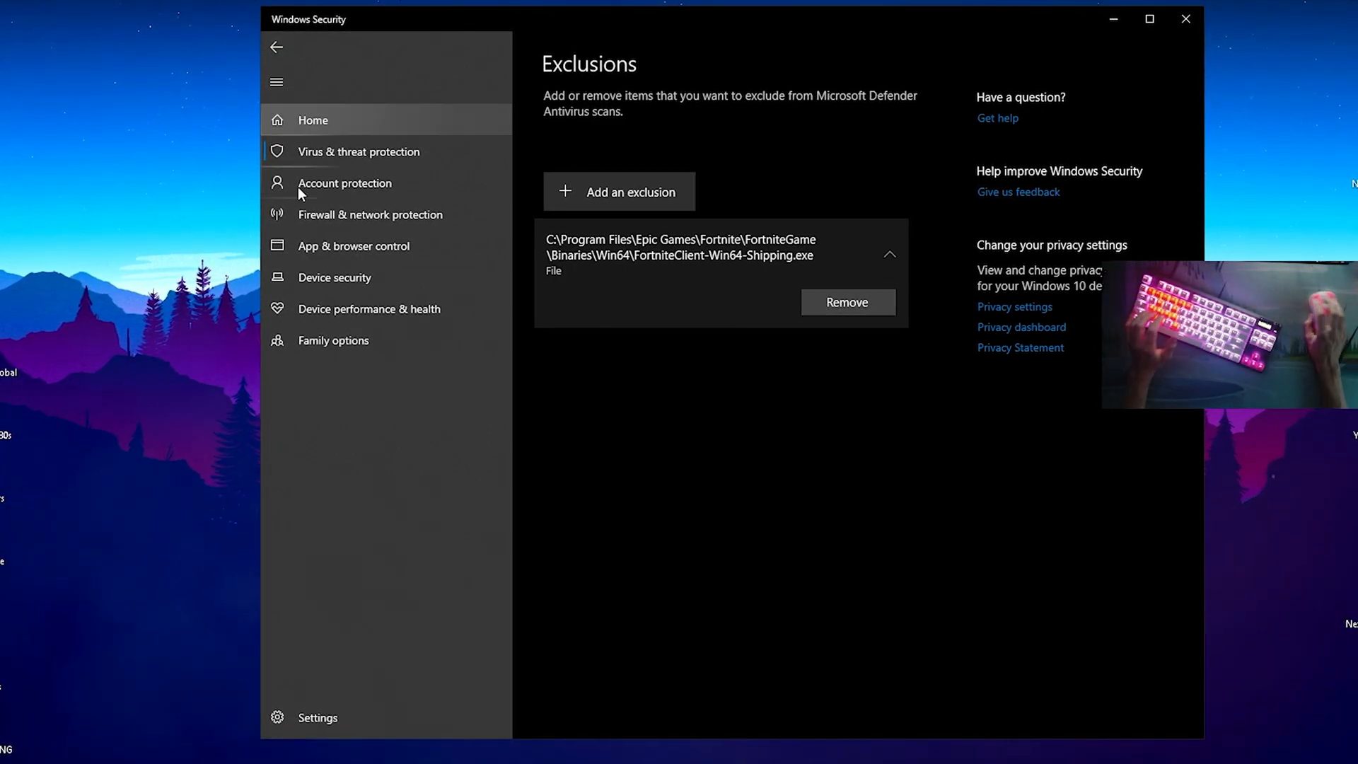
{"action": "mouse_move", "coordinate": [493, 253]}
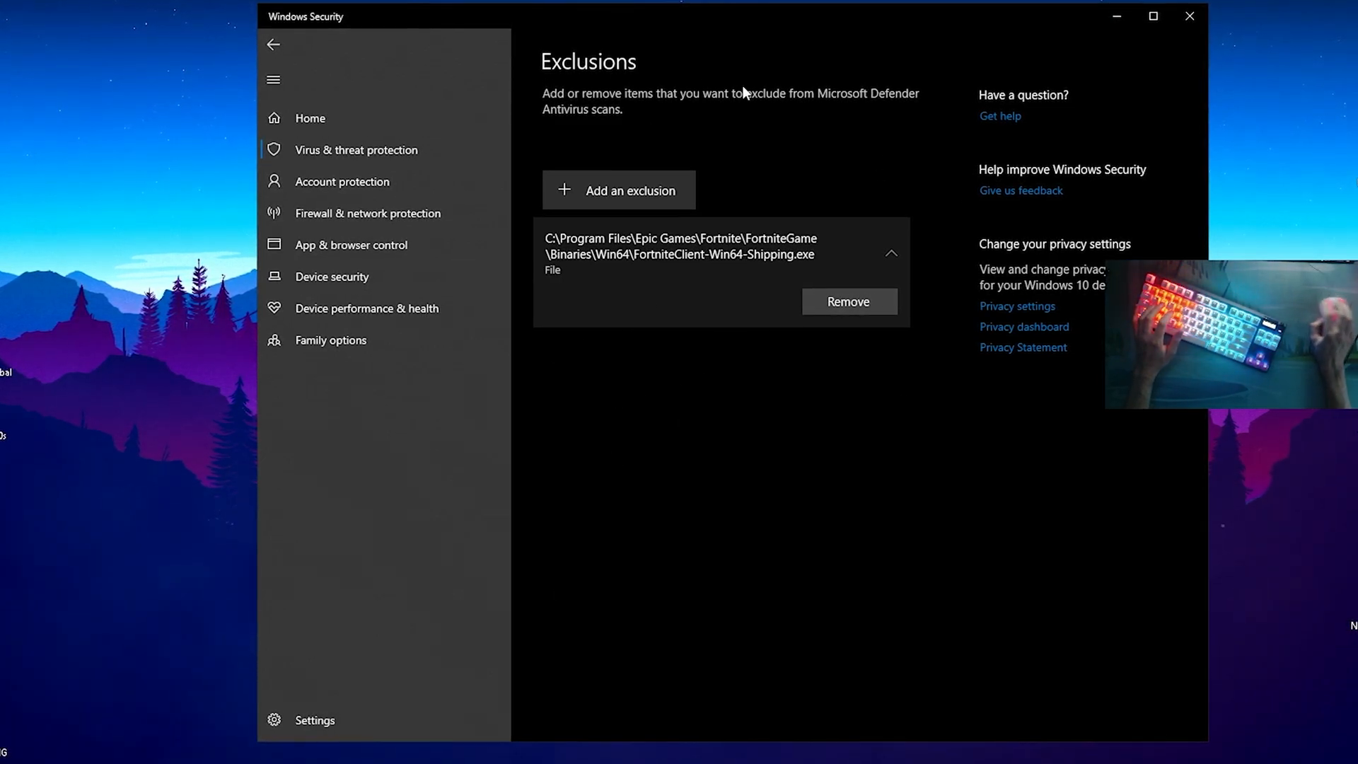
{"action": "mouse_move", "coordinate": [685, 354]}
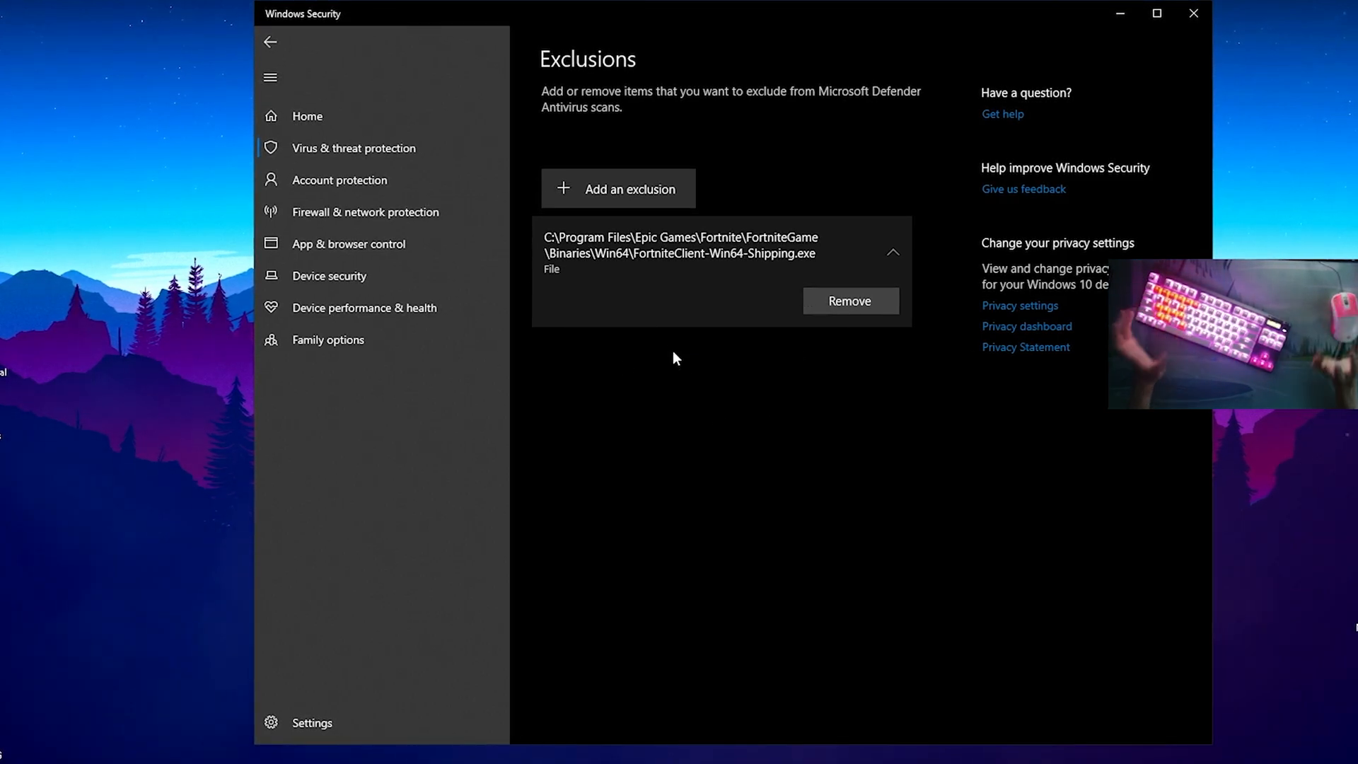
{"action": "mouse_move", "coordinate": [556, 395]}
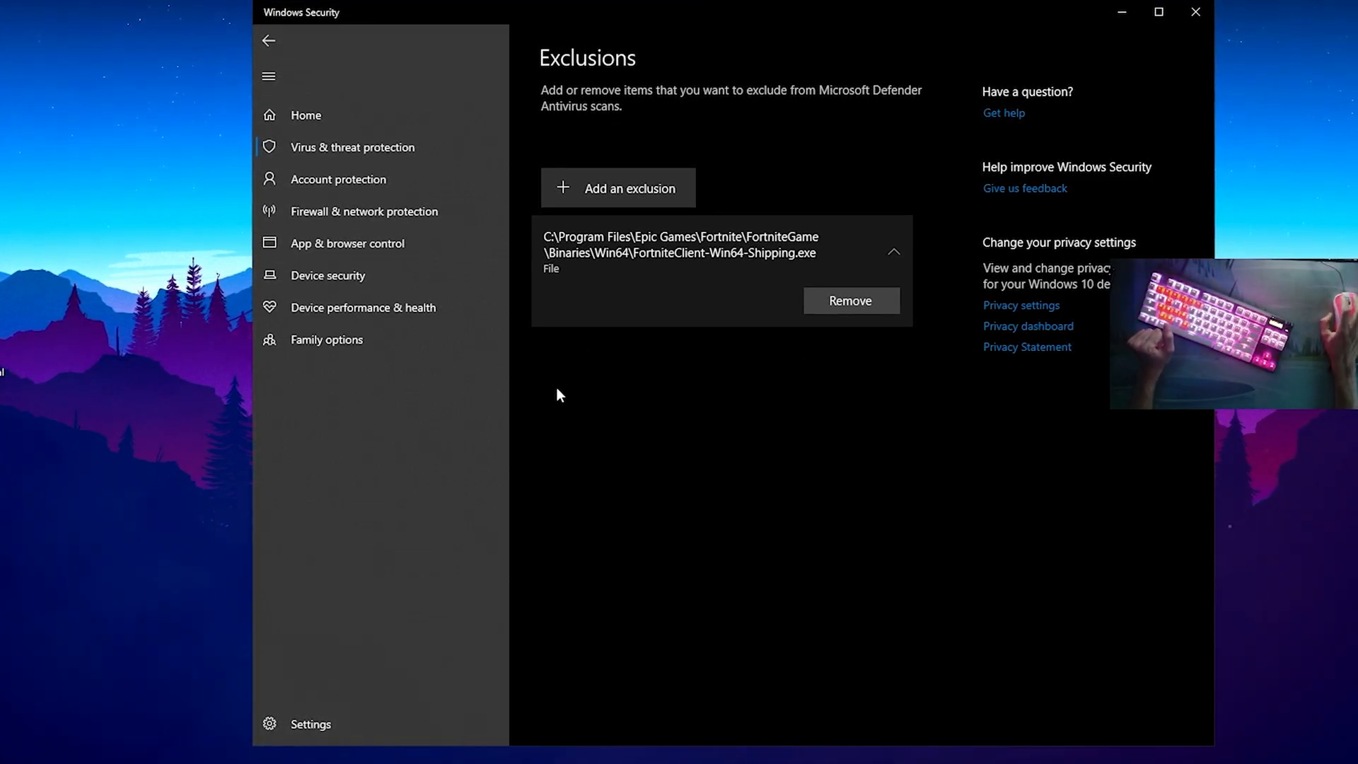
{"action": "mouse_move", "coordinate": [633, 312]}
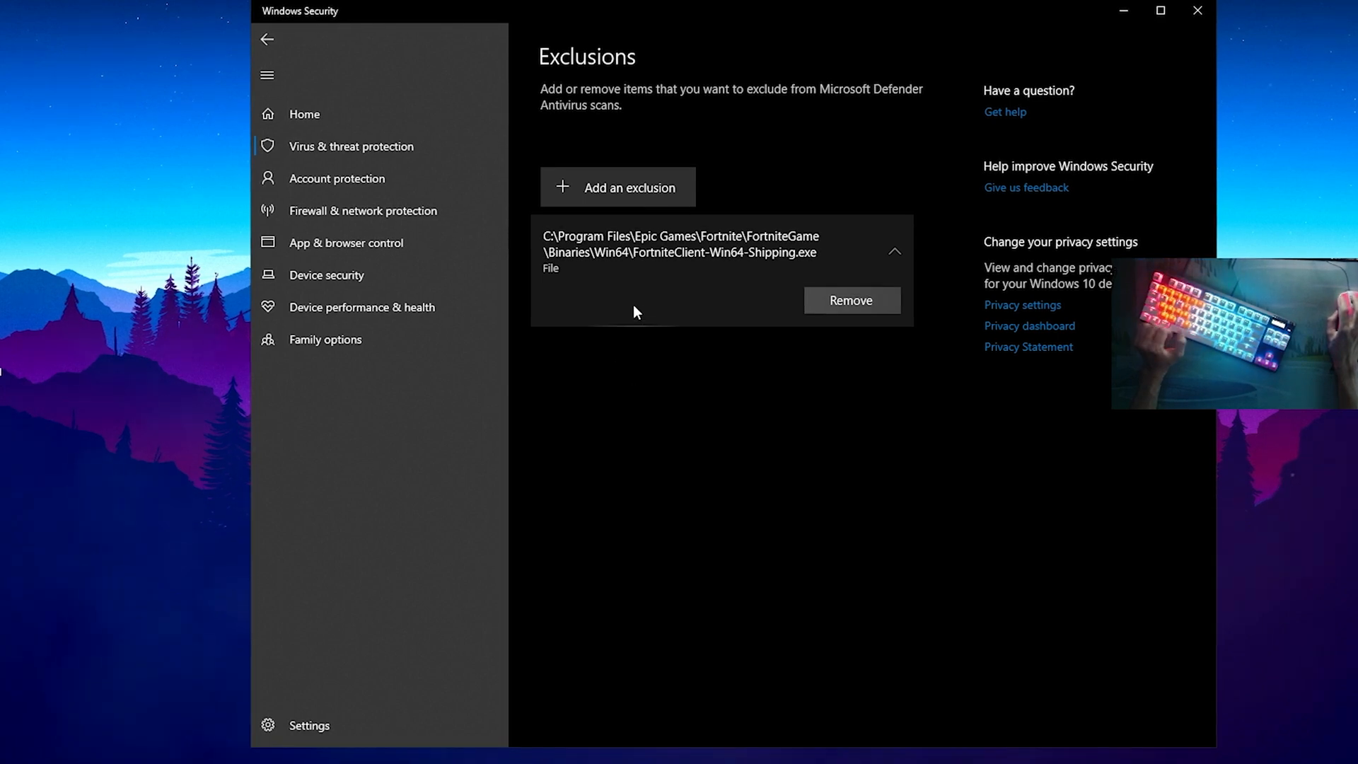